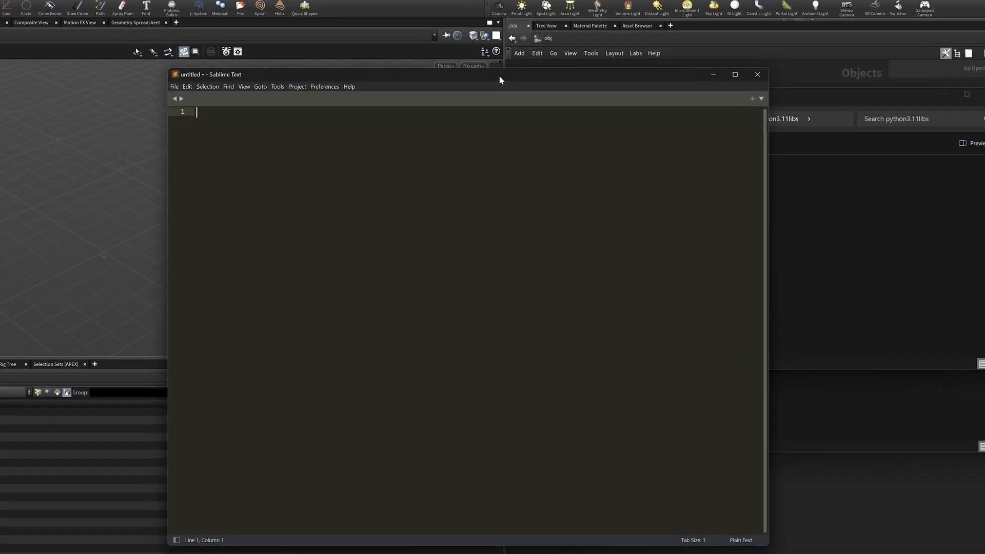
Step: Install the LSP package through Package Control: Install Package from the Command Palette
{"action": "key", "text": "ctrl+shift+p"}
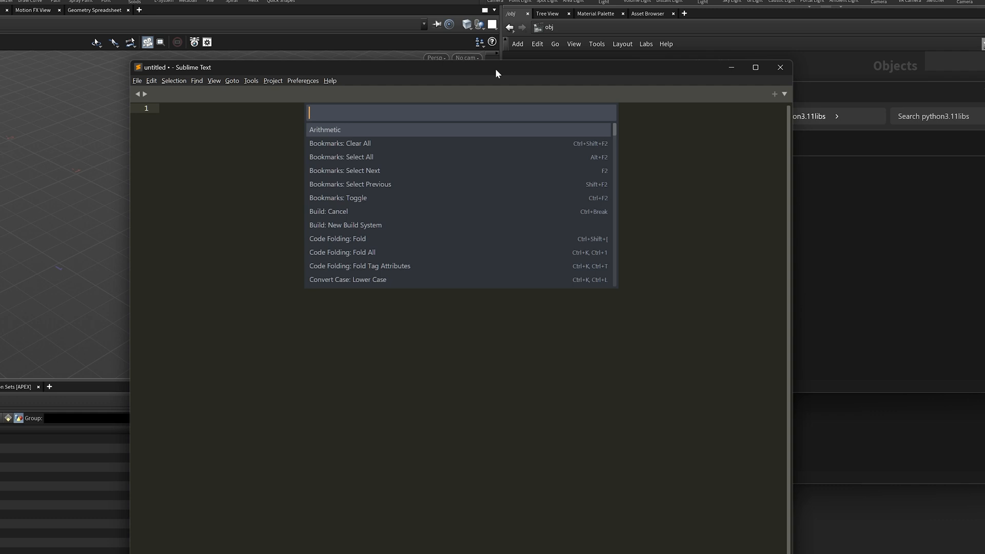
{"action": "type", "text": "insta"}
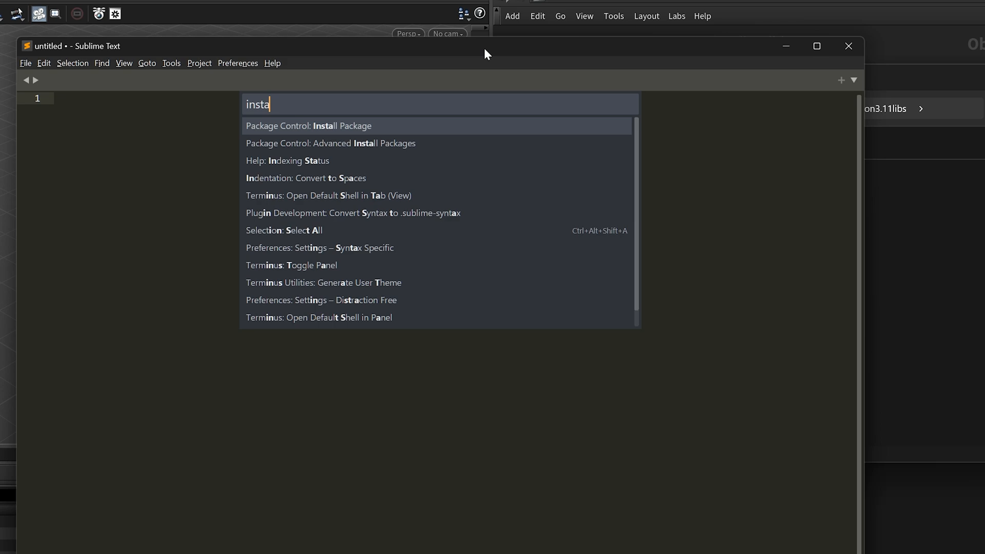
{"action": "left_click", "coordinate": [308, 126]}
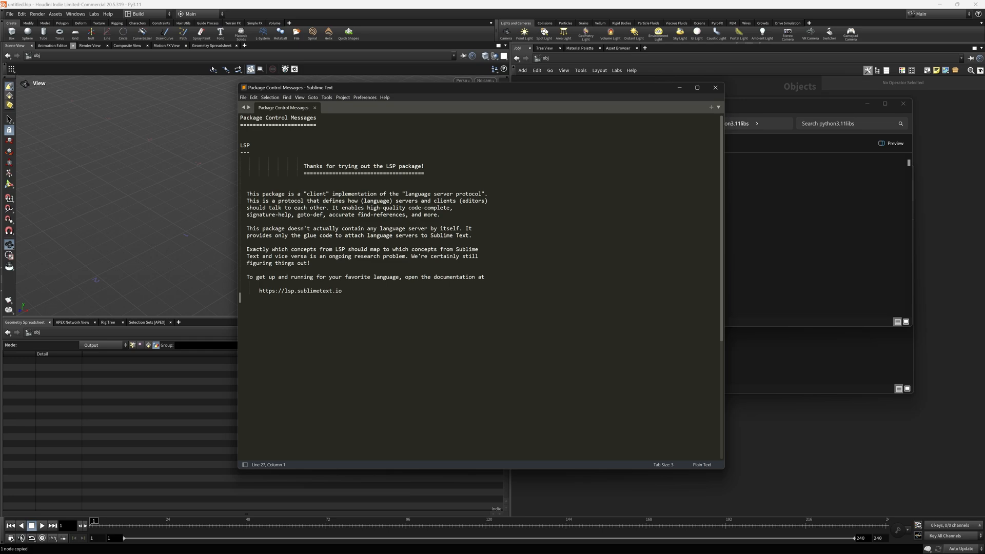
Step: Search Package Control for 'lsp' to install the LSP-pyright package
{"action": "type", "text": "insta"}
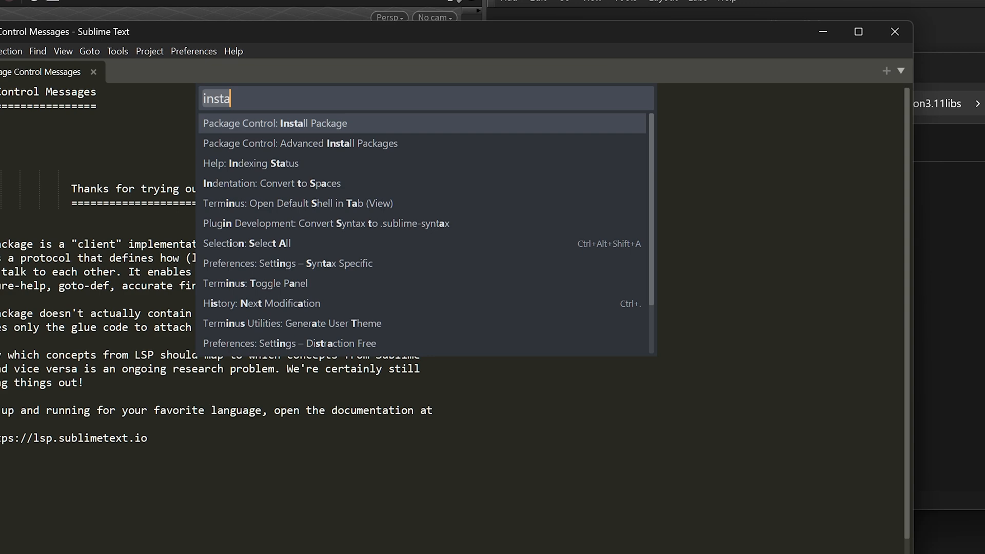
{"action": "type", "text": "lsp-pyr"}
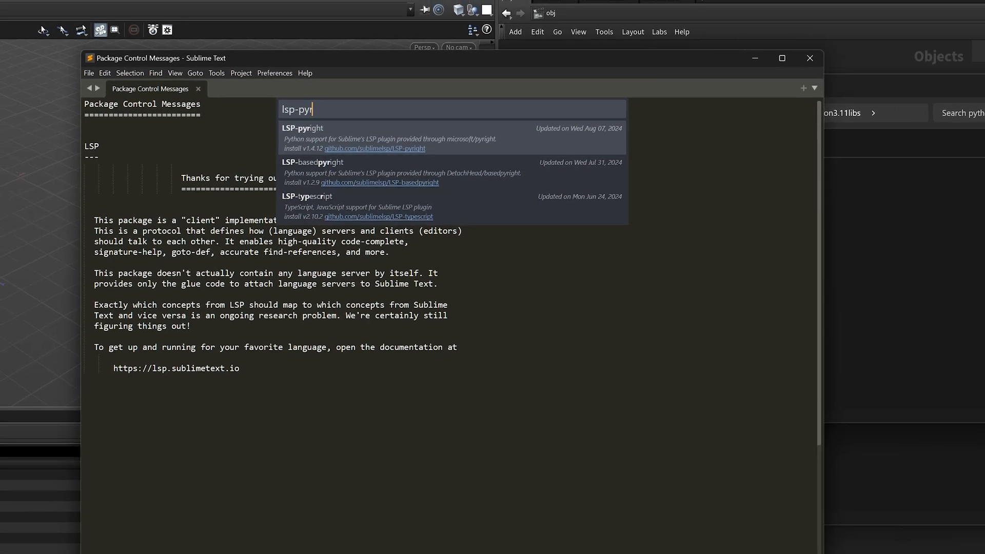
{"action": "key", "text": "Escape"}
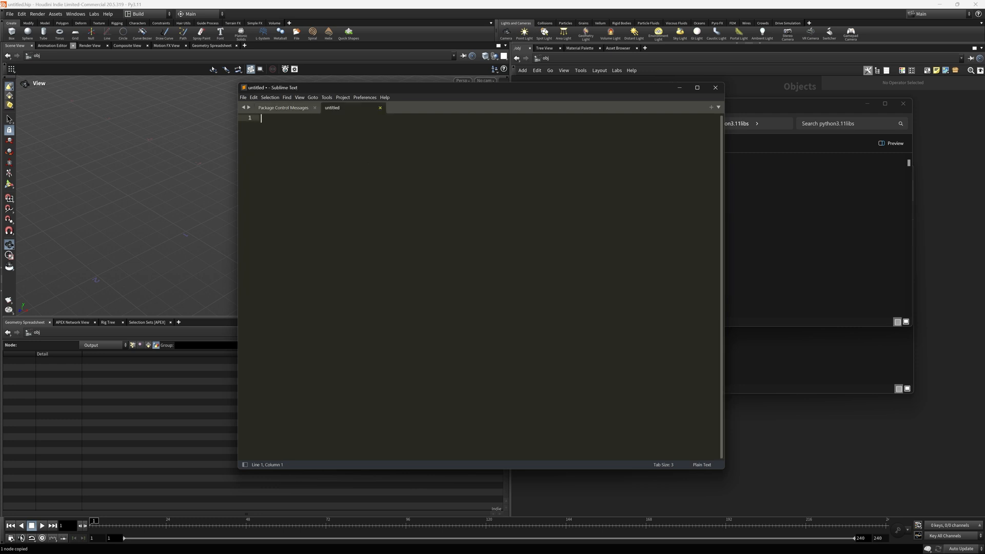
Step: Switch the untitled document's syntax to Python from the status bar
{"action": "left_click", "coordinate": [702, 465]}
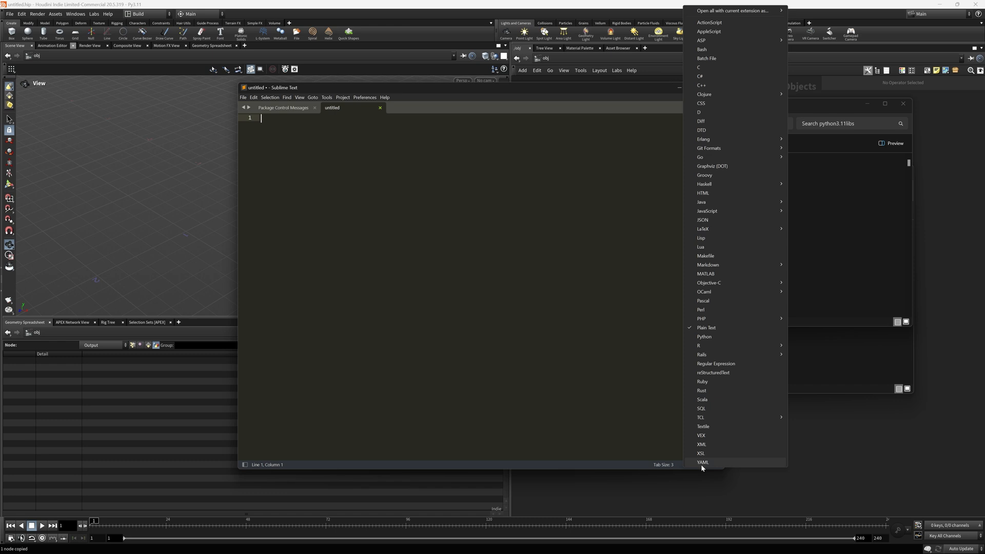
{"action": "left_click", "coordinate": [705, 336]}
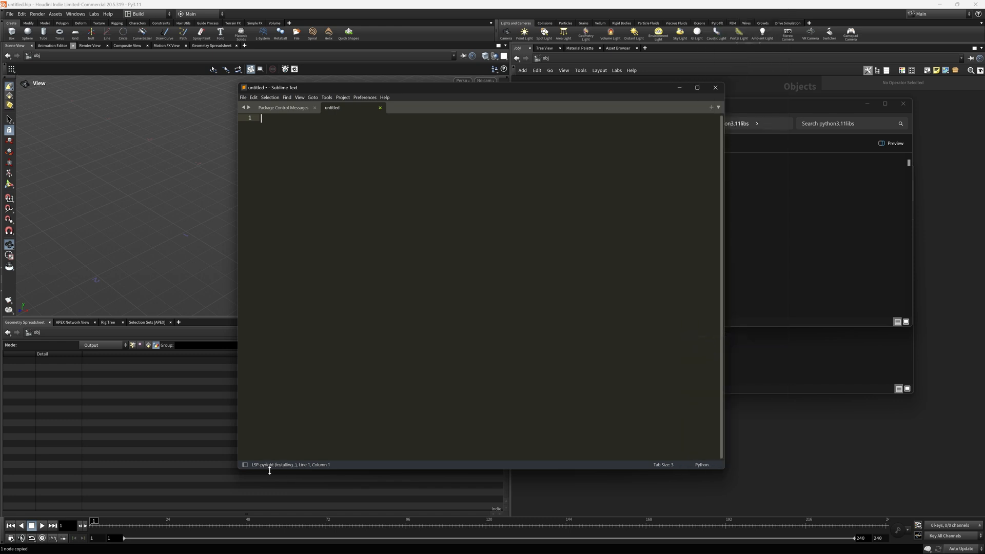
{"action": "mouse_move", "coordinate": [283, 469]}
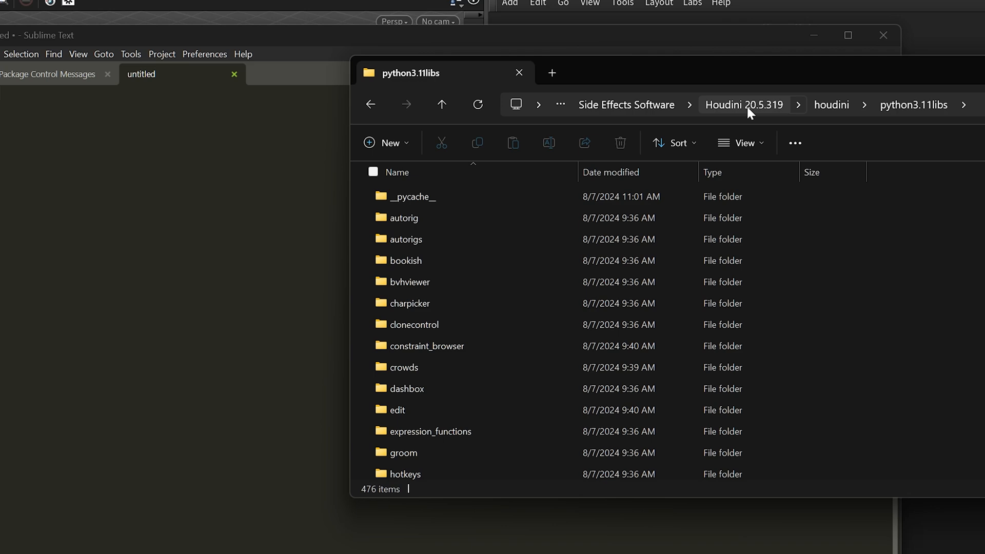
Step: Browse from the Houdini 20.5.319 folder into houdini\python3.11libs
{"action": "left_click", "coordinate": [744, 104]}
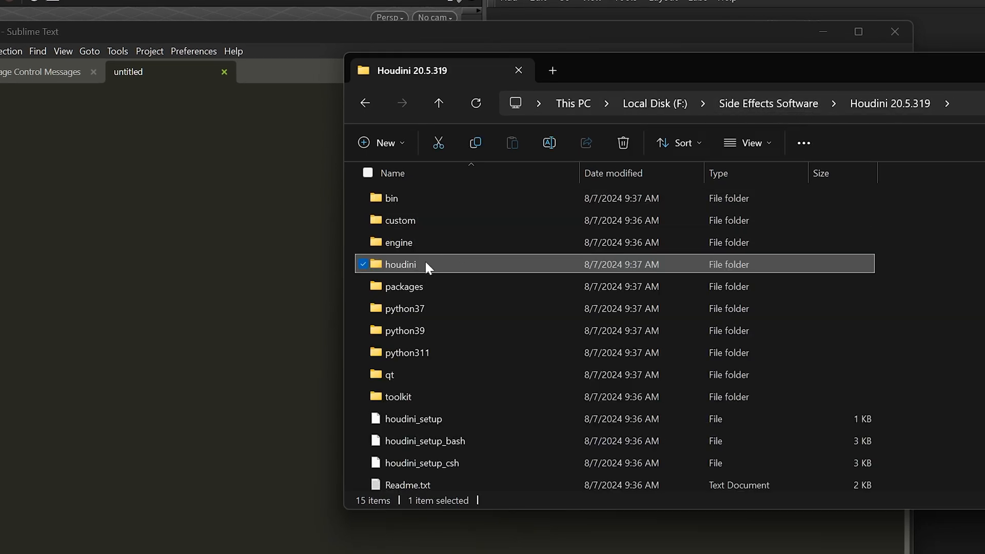
{"action": "double_click", "coordinate": [400, 264]}
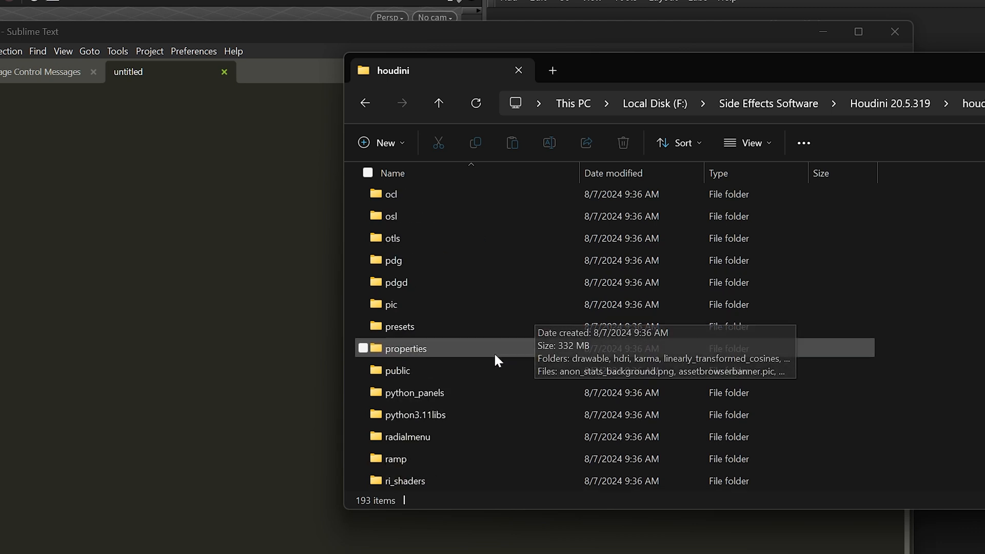
{"action": "left_click", "coordinate": [415, 414]}
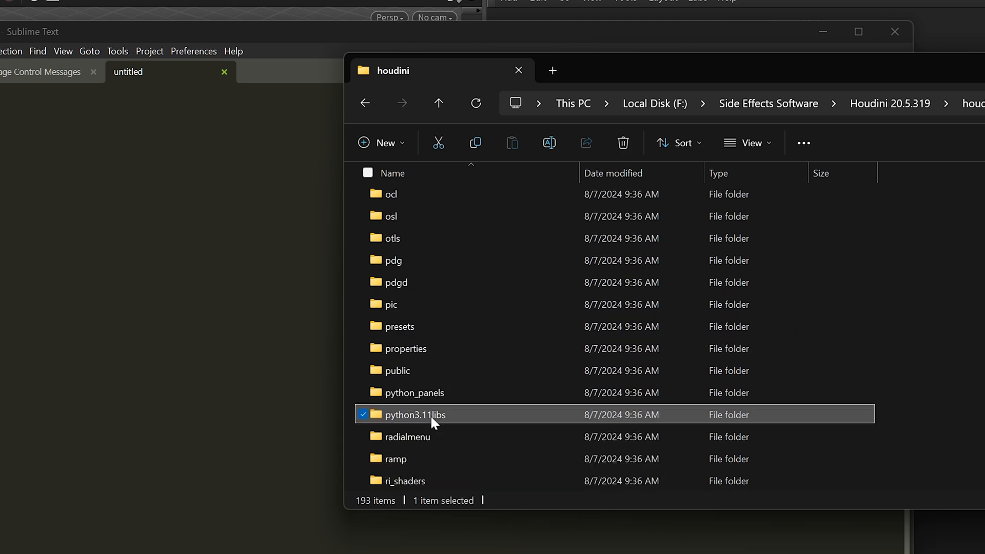
{"action": "double_click", "coordinate": [414, 414]}
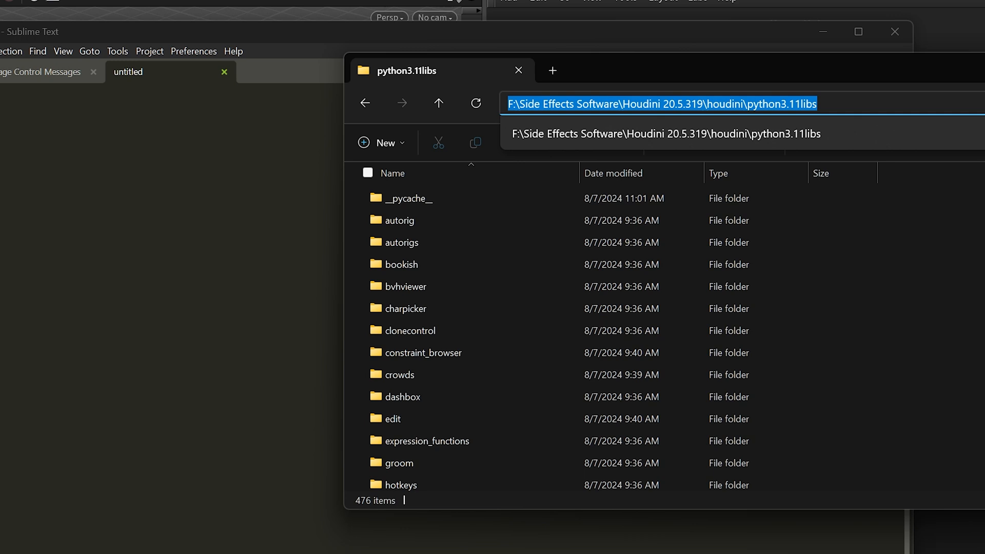
{"action": "mouse_move", "coordinate": [781, 135]}
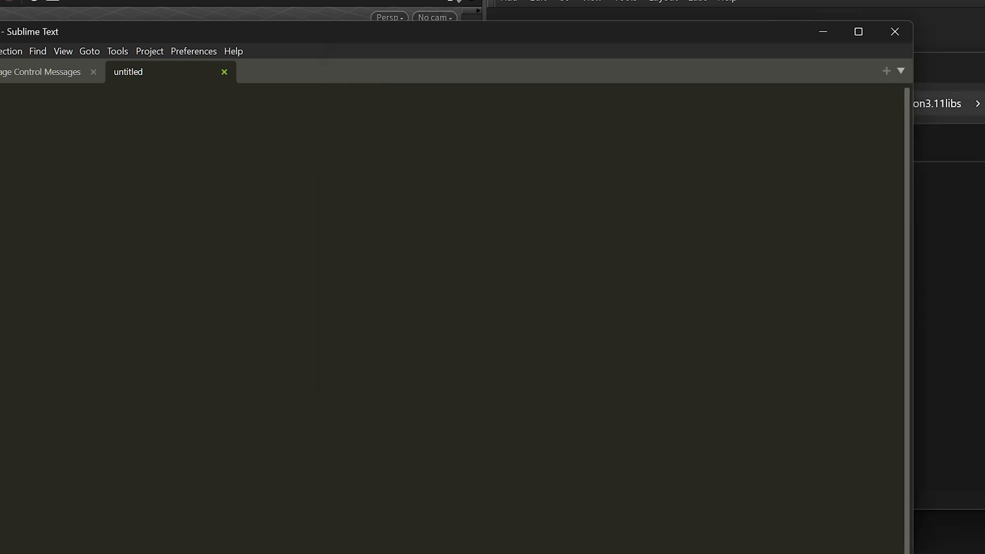
Step: Add Houdini 20.5.319 python3.11libs paths to extraPaths in the LSP-pyright settings
{"action": "left_click", "coordinate": [194, 51]}
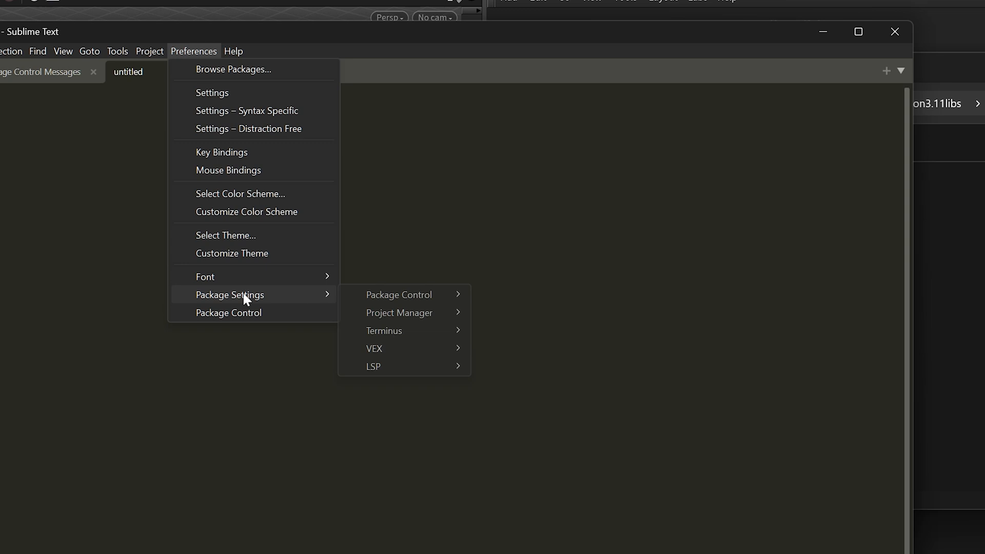
{"action": "mouse_move", "coordinate": [373, 366]}
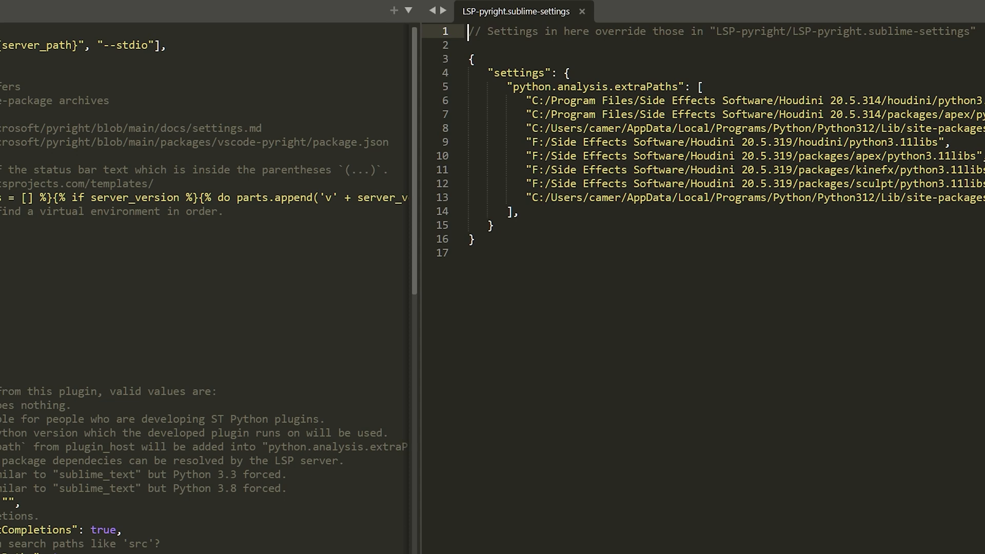
{"action": "left_click", "coordinate": [512, 86]}
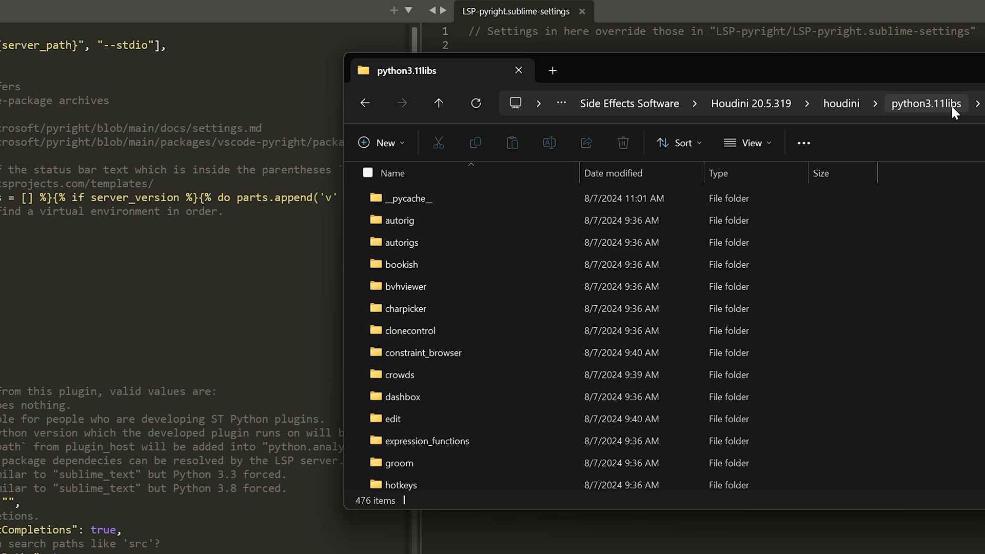
{"action": "mouse_move", "coordinate": [952, 331]}
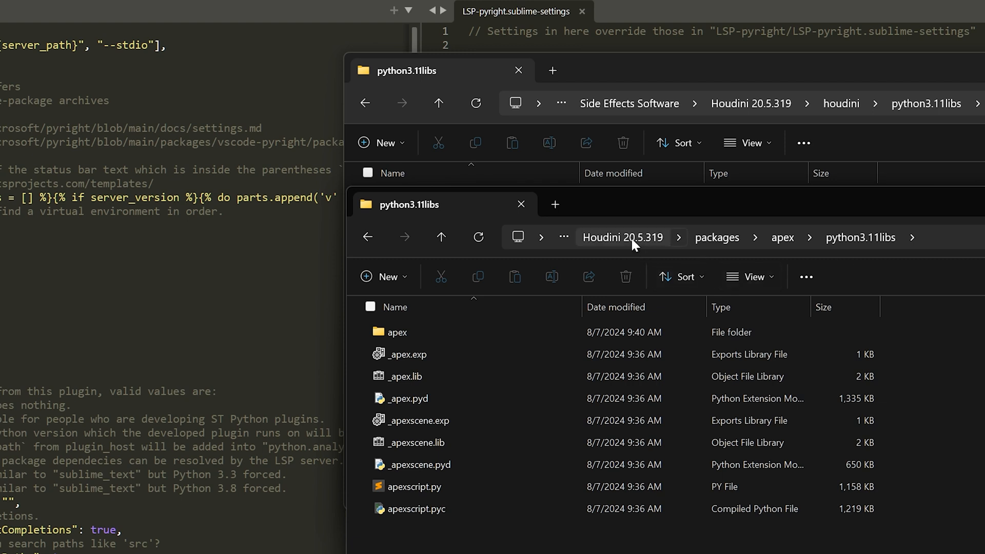
{"action": "mouse_move", "coordinate": [782, 238]}
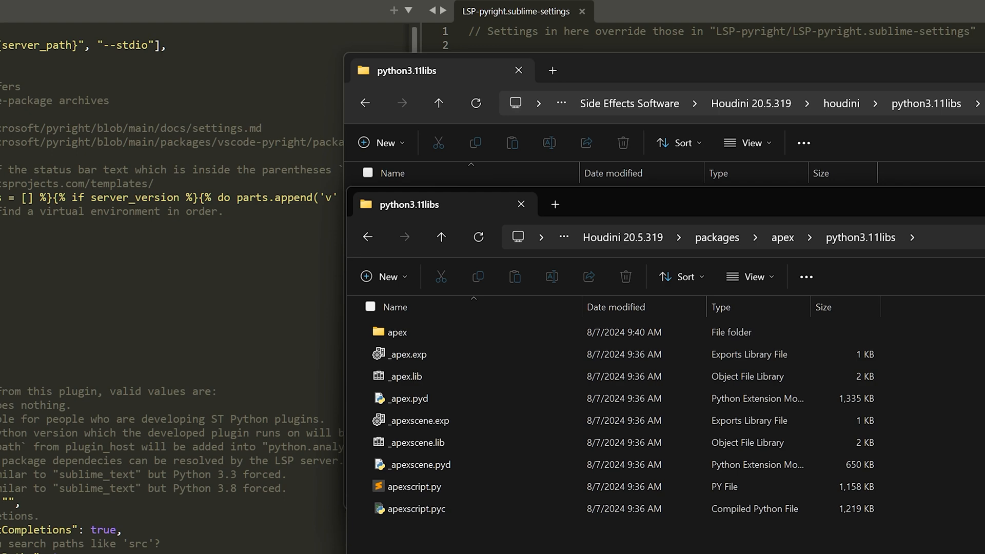
Step: Reach Houdini 20.5.319's packages\apex\python3.11libs folder in a second Explorer window
{"action": "left_click", "coordinate": [691, 237]}
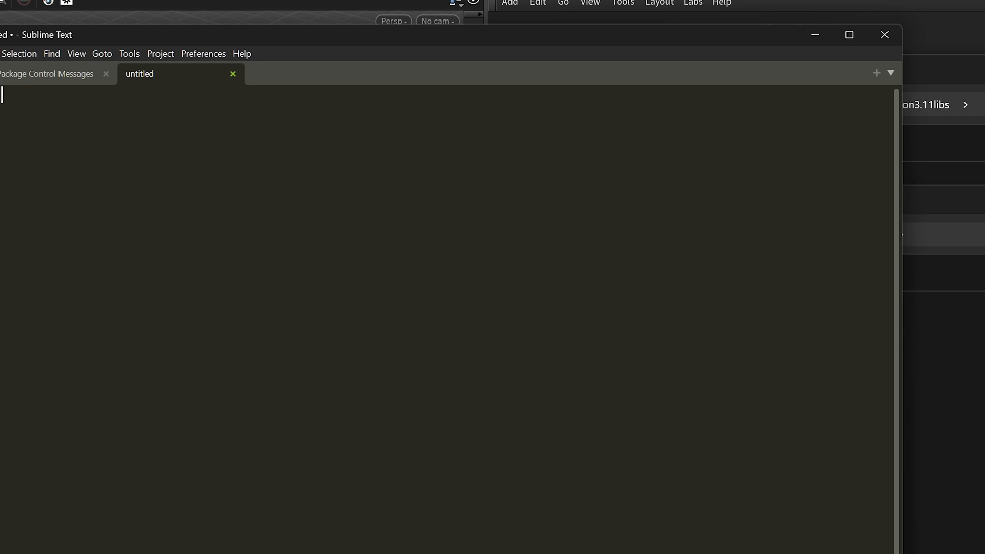
Step: Replace the trial import with 'from apexscript import *' and add 'graph = ApexGraphHandle()'
{"action": "type", "text": "import ap"}
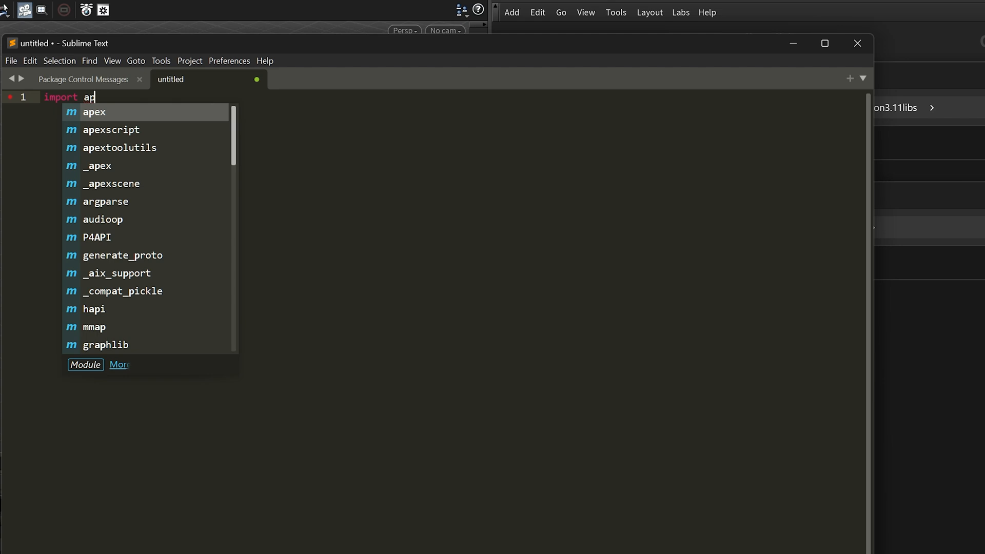
{"action": "key", "text": "Down"}
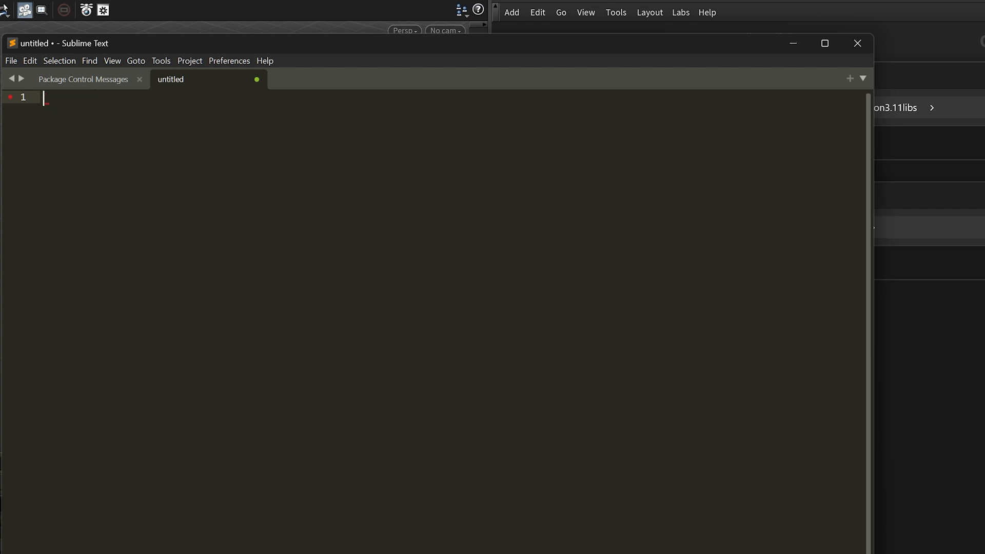
{"action": "type", "text": "from apexscript import *"}
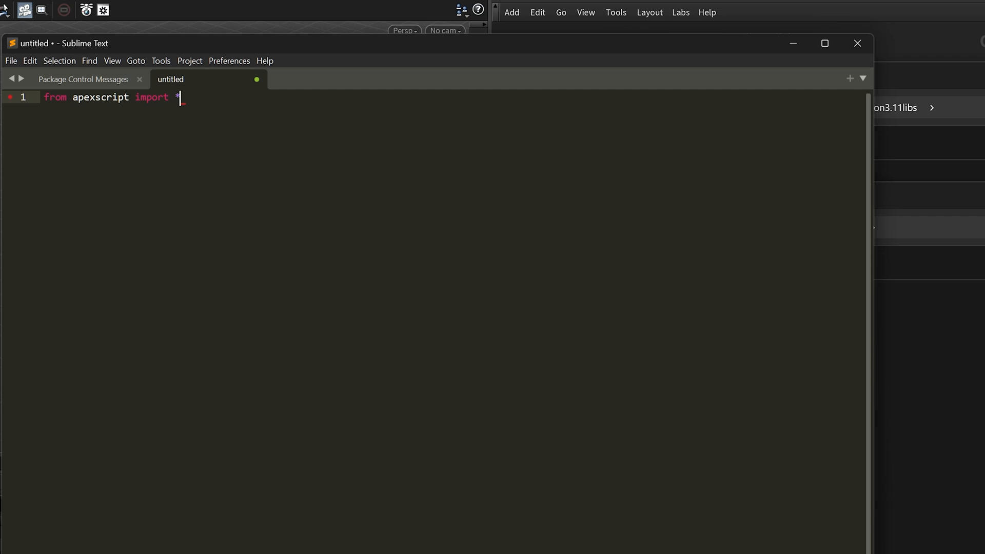
{"action": "type", "text": "graph = ApexGraphHandle("}
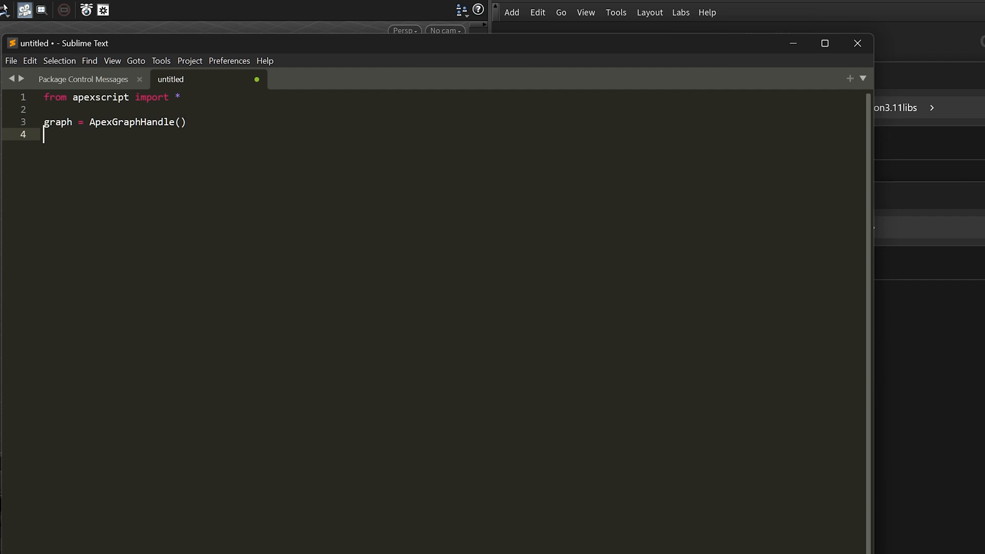
Step: Write graph.addNode( on line 4, review its signature help, then start replacing it
{"action": "type", "text": "graph."}
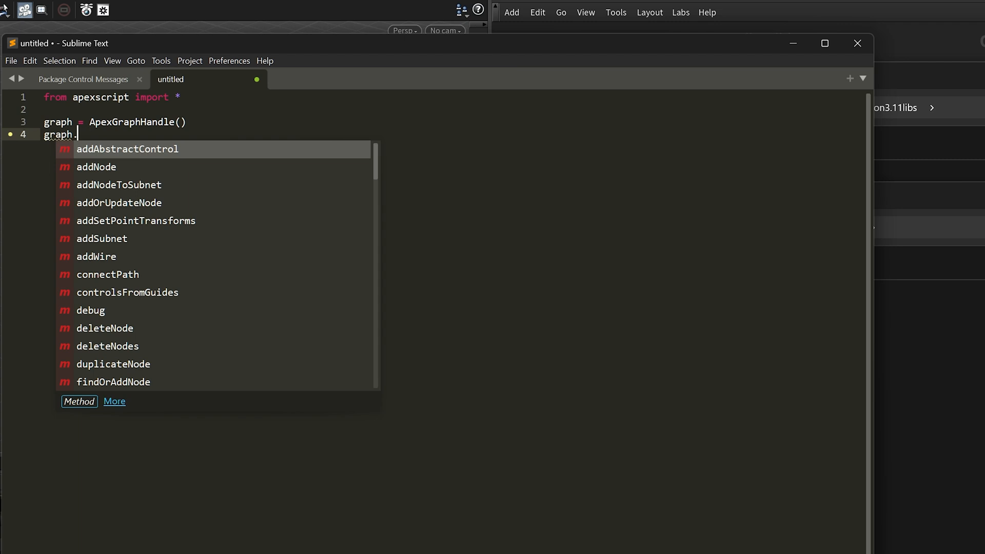
{"action": "type", "text": "addNode"}
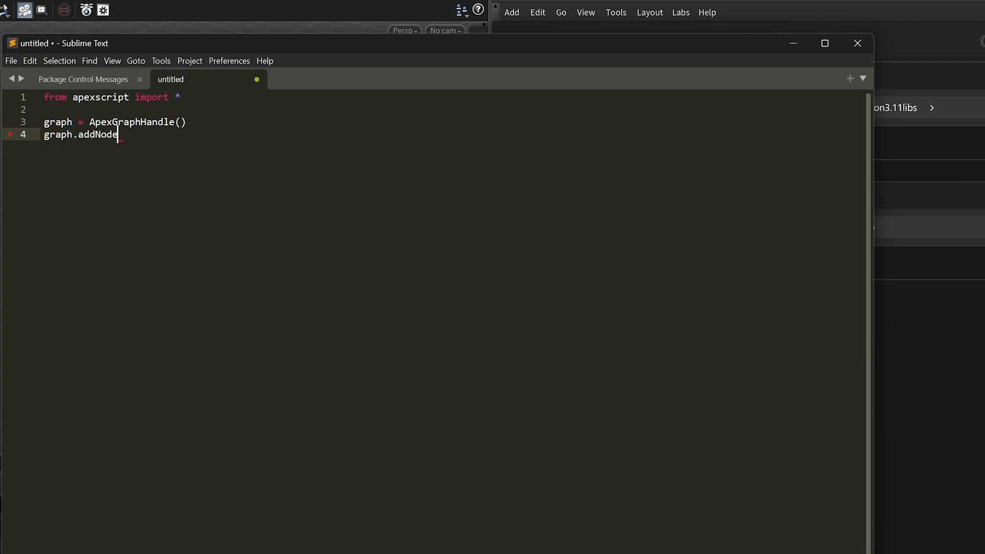
{"action": "type", "text": "("}
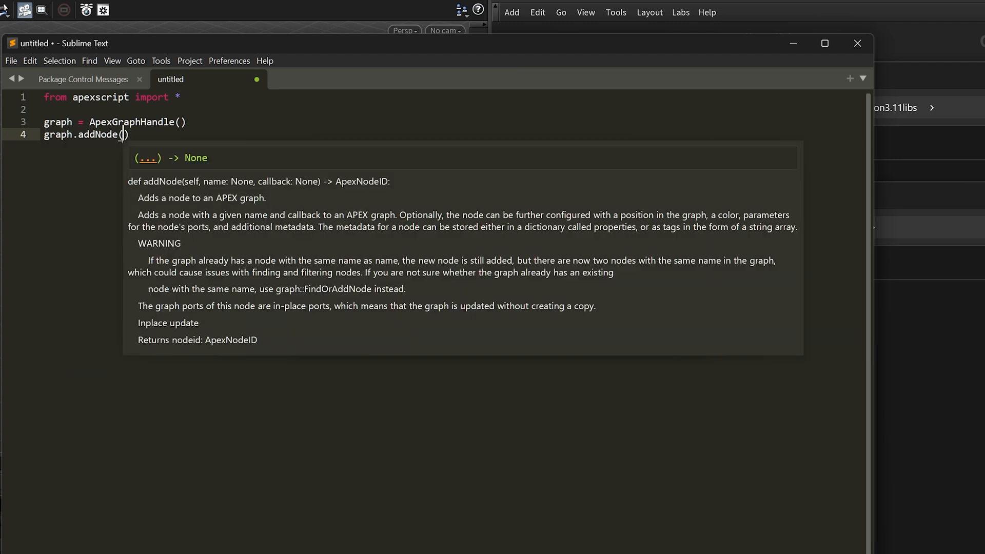
{"action": "mouse_move", "coordinate": [283, 313]}
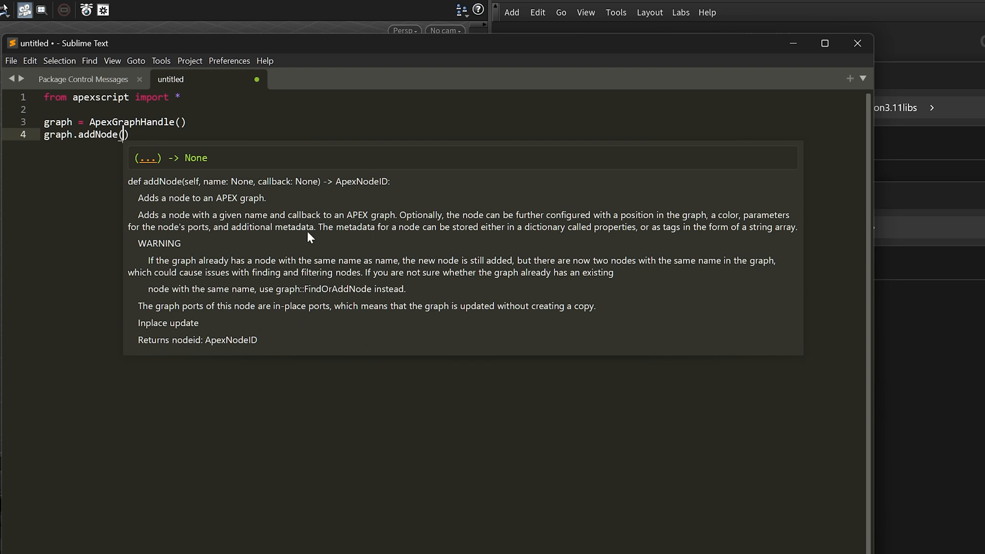
{"action": "mouse_move", "coordinate": [247, 239]}
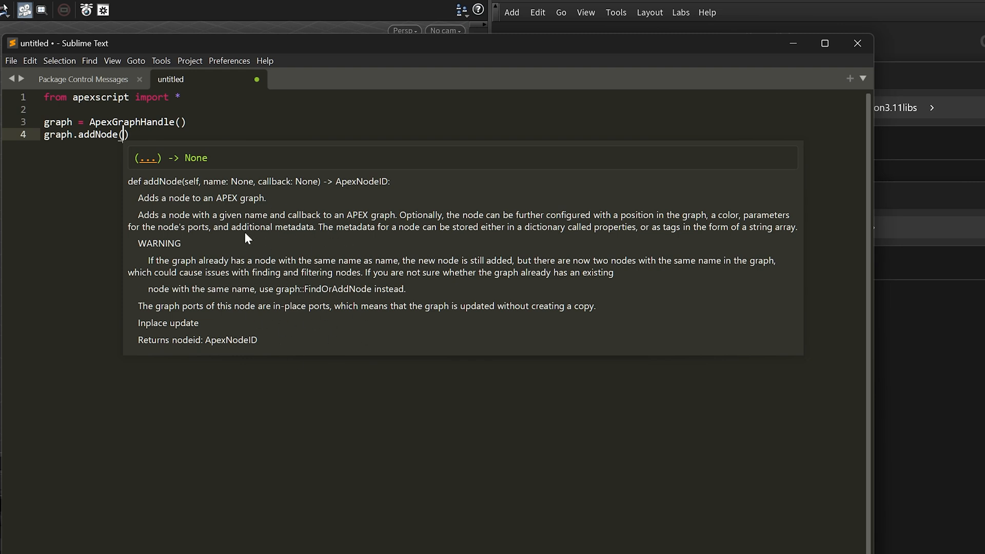
{"action": "mouse_move", "coordinate": [207, 277]}
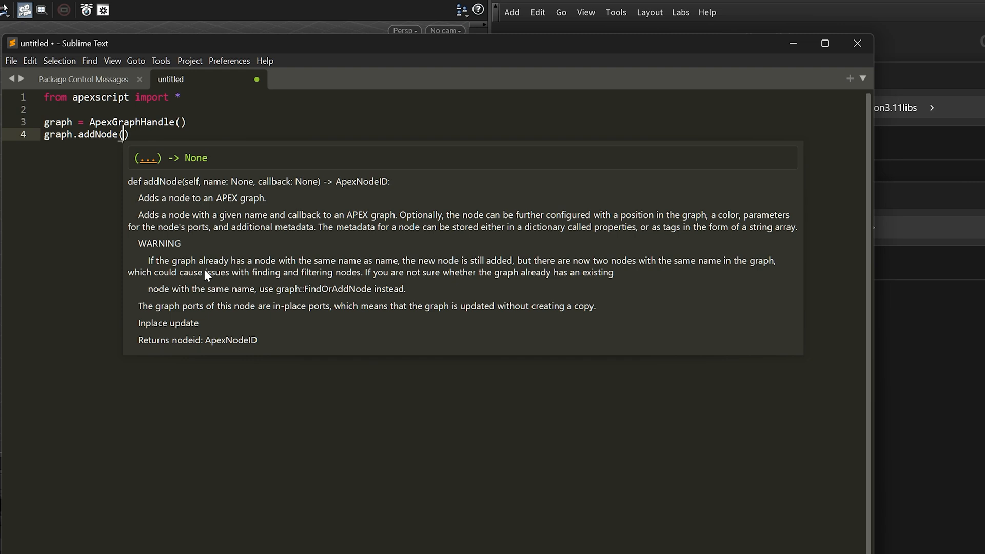
{"action": "mouse_move", "coordinate": [177, 174]}
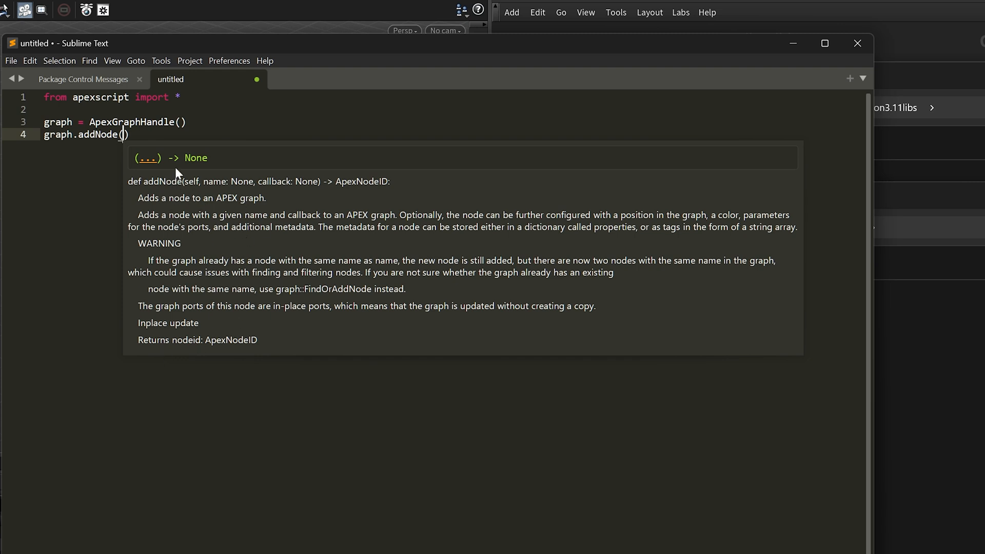
{"action": "mouse_move", "coordinate": [176, 175]}
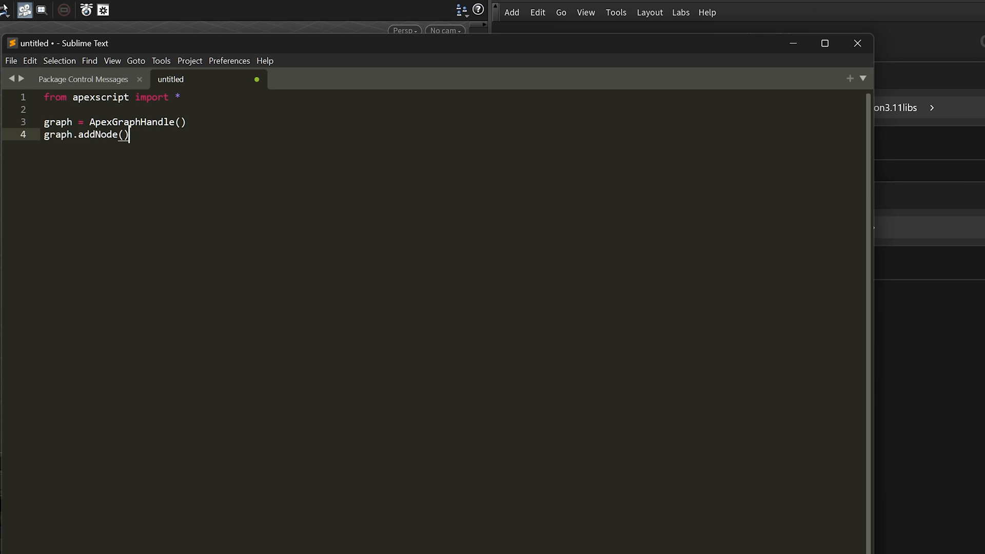
{"action": "key", "text": "BackSpace"}
{"action": "type", "text": "Subnet"}
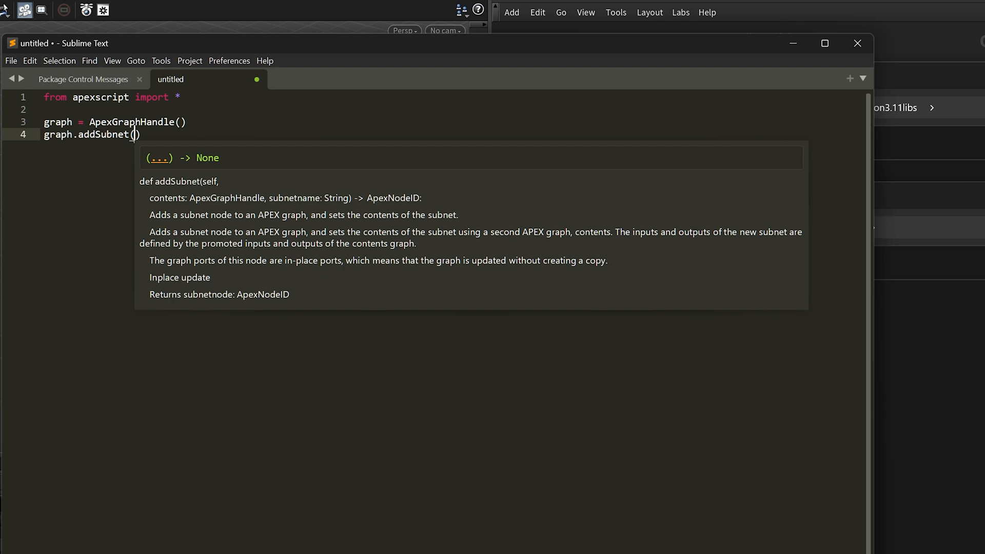
{"action": "mouse_move", "coordinate": [232, 210]}
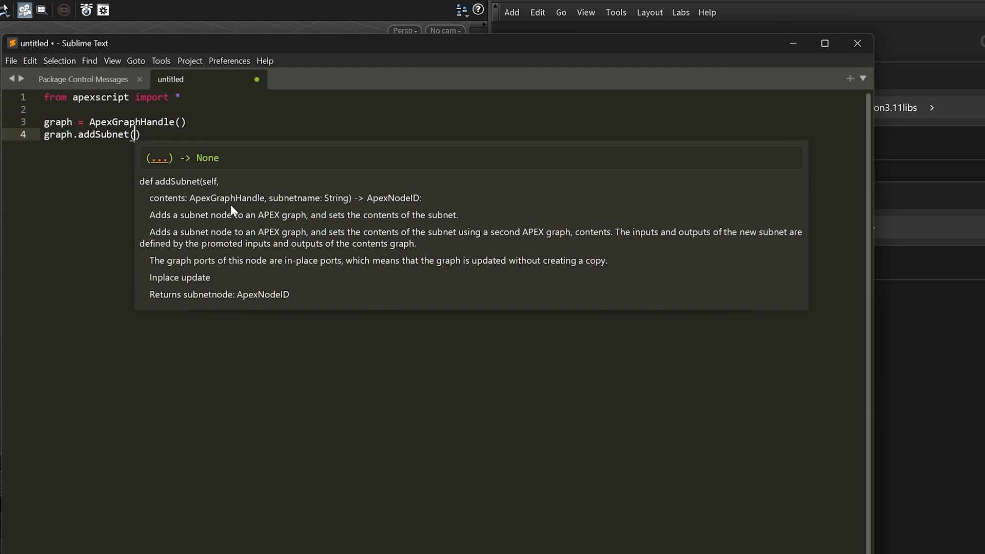
{"action": "mouse_move", "coordinate": [203, 253]}
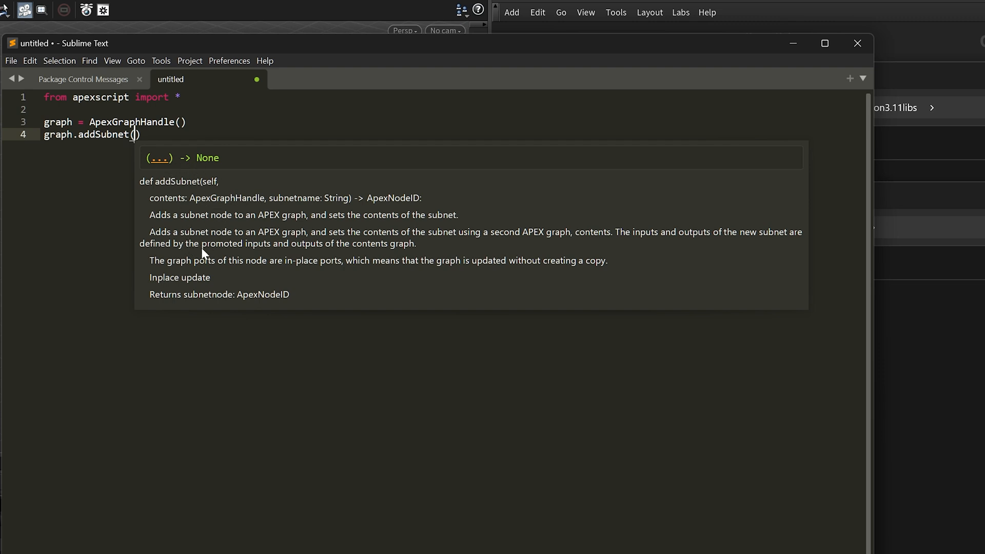
{"action": "mouse_move", "coordinate": [210, 253]}
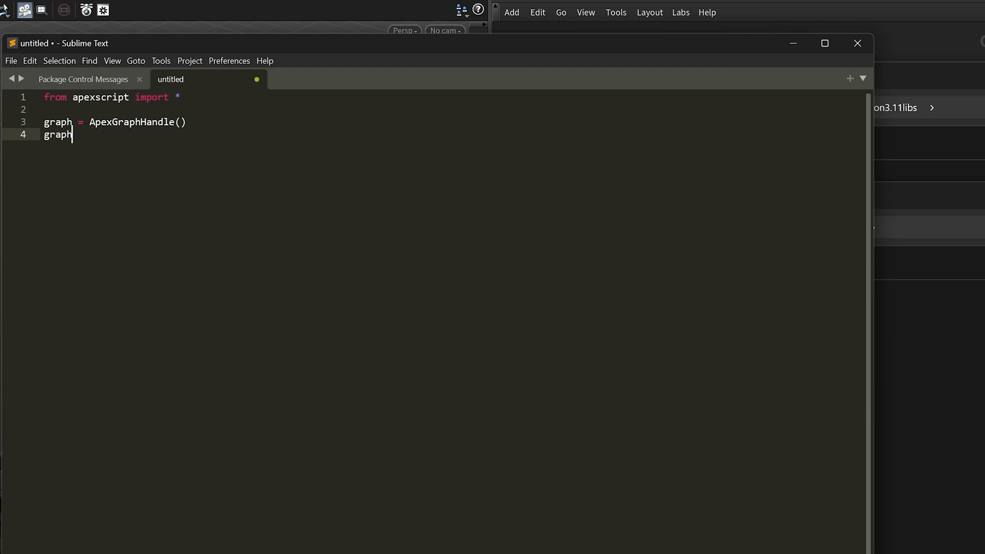
Step: Trim line 4 back to 'graph.' to browse the graph's method completions
{"action": "type", "text": "."}
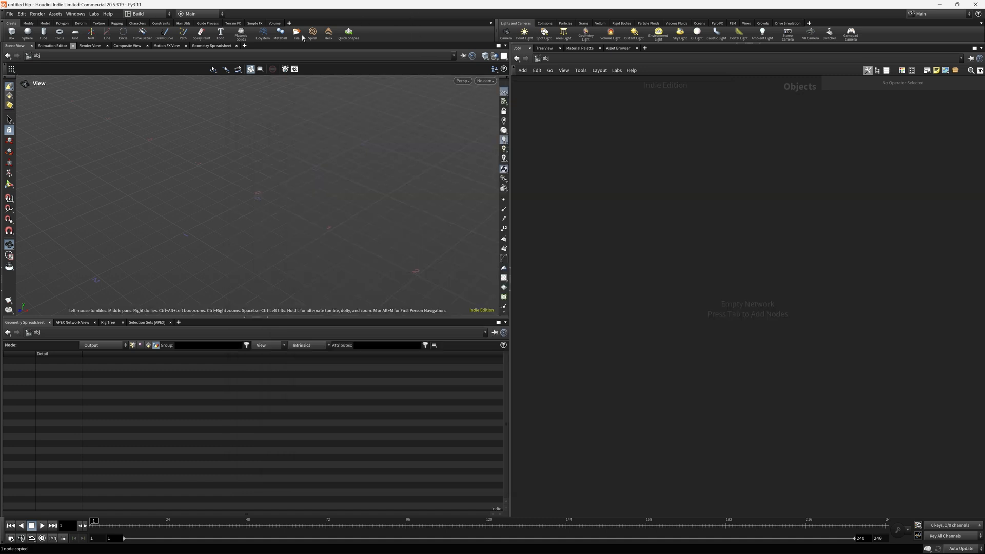
Step: Set Houdini's external text editor, add an APEX Script node in geo1, and open its snippet menu
{"action": "left_click", "coordinate": [22, 14]}
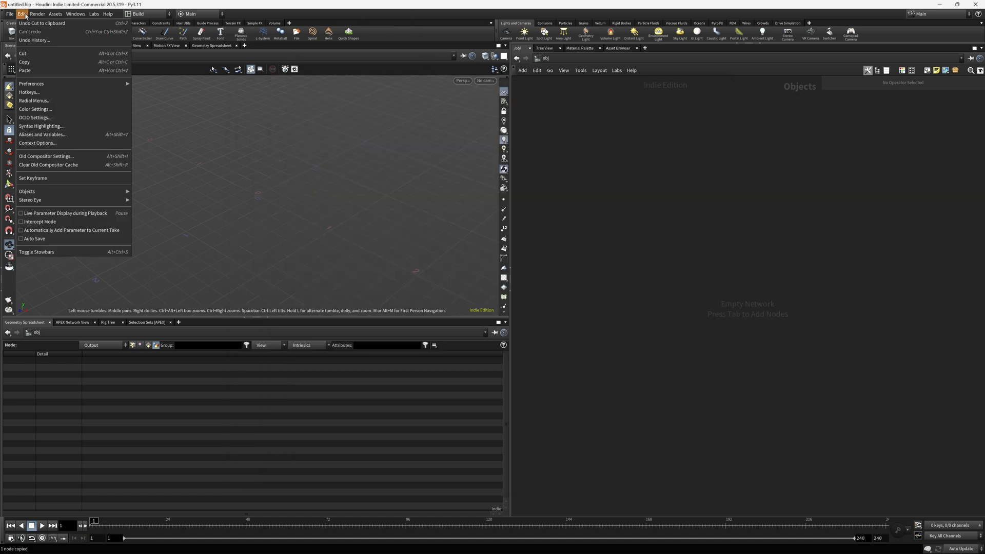
{"action": "mouse_move", "coordinate": [28, 91]}
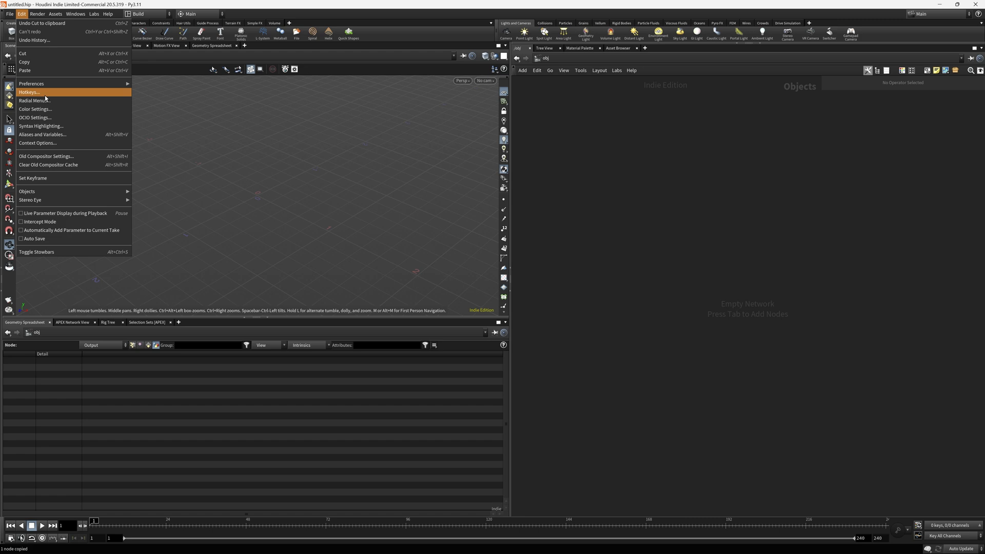
{"action": "mouse_move", "coordinate": [28, 93]}
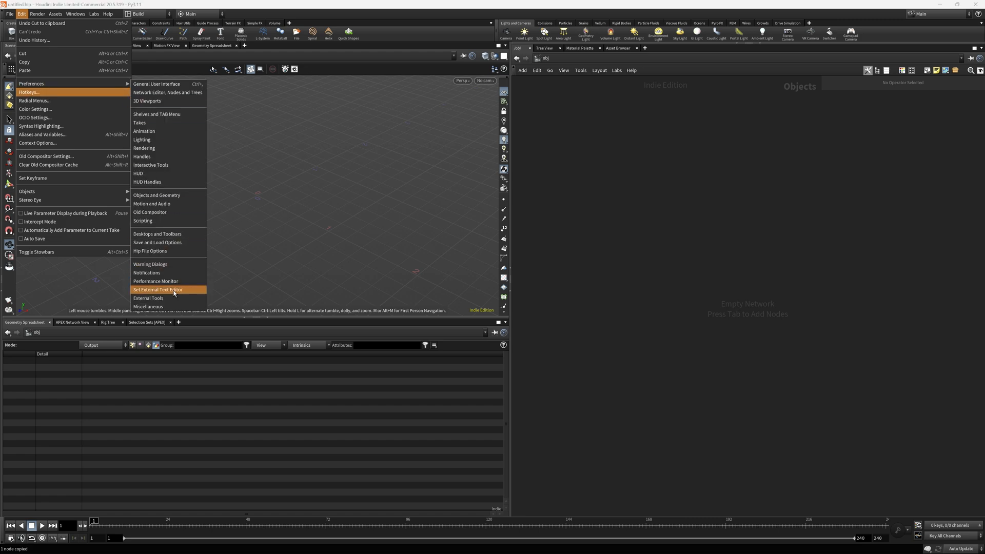
{"action": "left_click", "coordinate": [157, 289]}
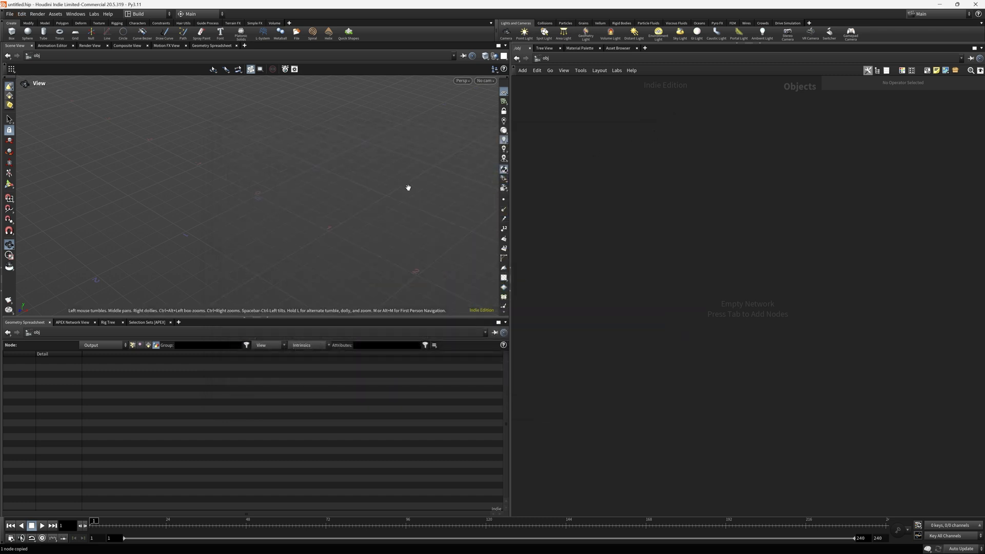
{"action": "mouse_move", "coordinate": [567, 174]}
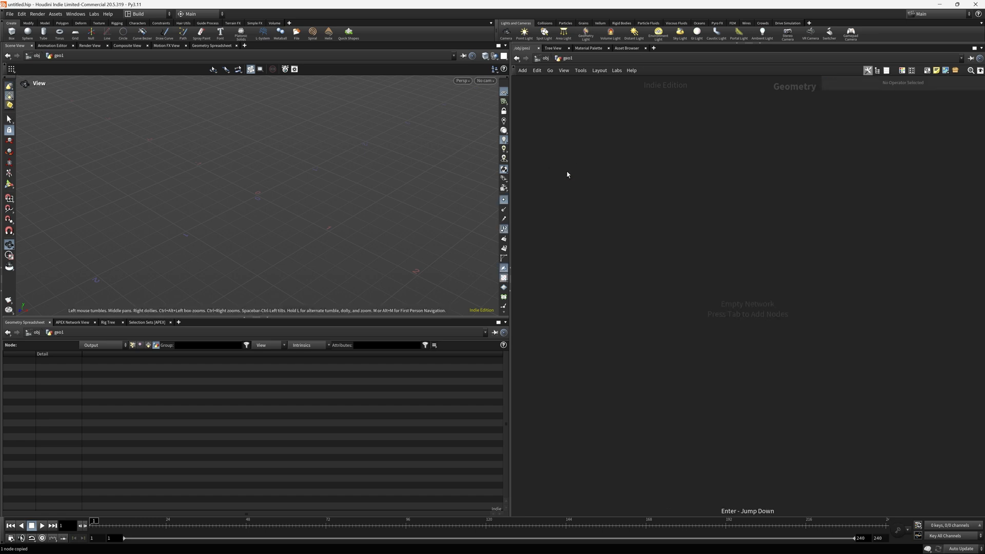
{"action": "key", "text": "Tab"}
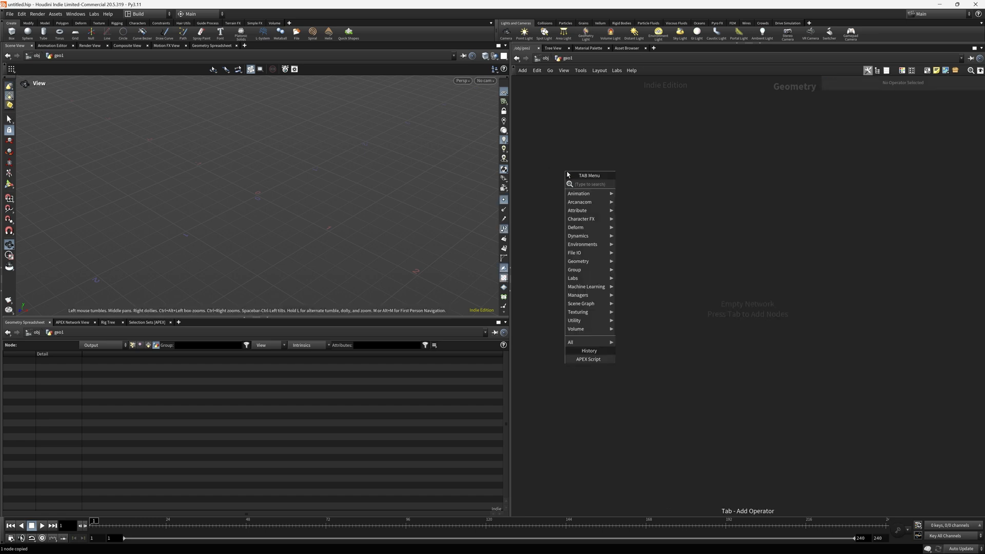
{"action": "left_click", "coordinate": [588, 358]}
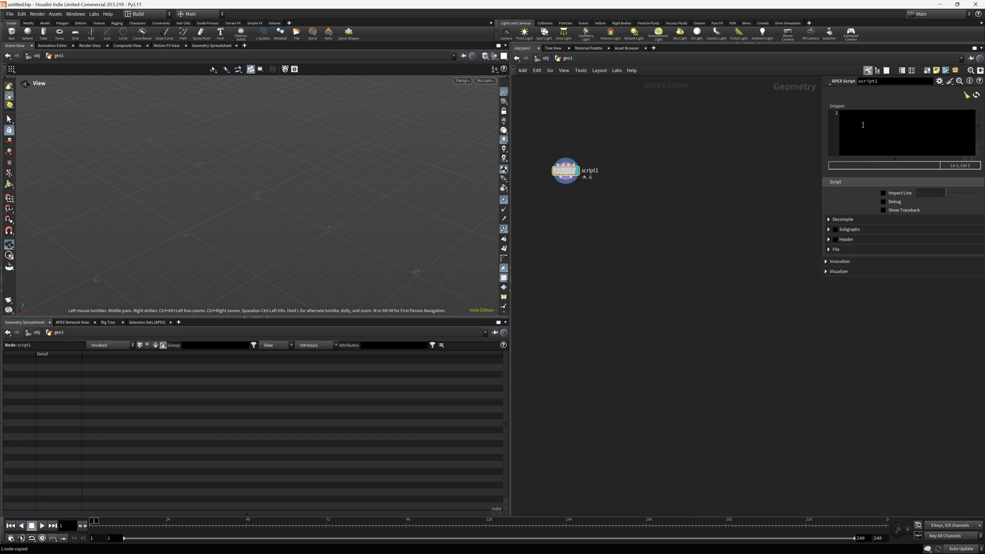
{"action": "right_click", "coordinate": [863, 124]}
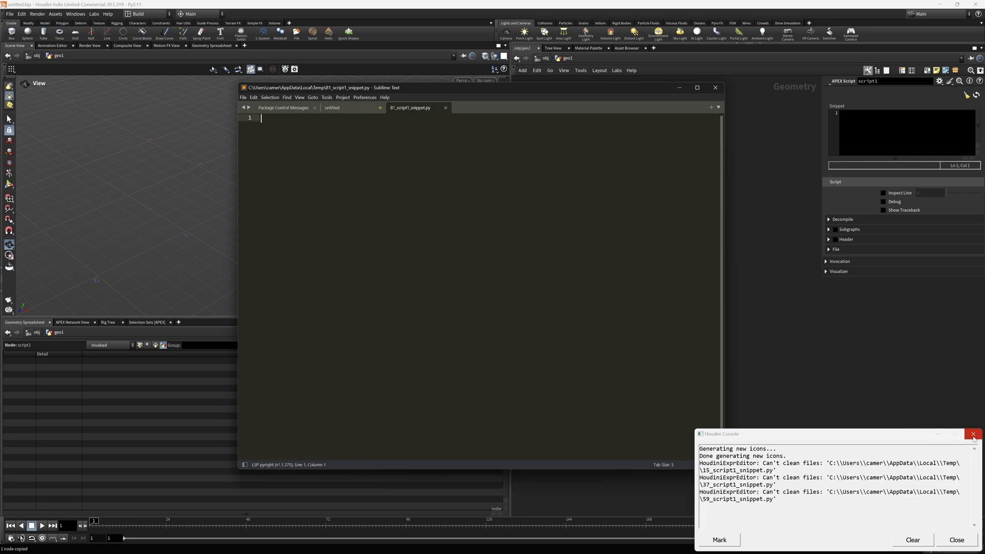
Step: Dismiss the console warning, save 'asdfasdf' into the snippet file, and return to Houdini
{"action": "left_click", "coordinate": [974, 434]}
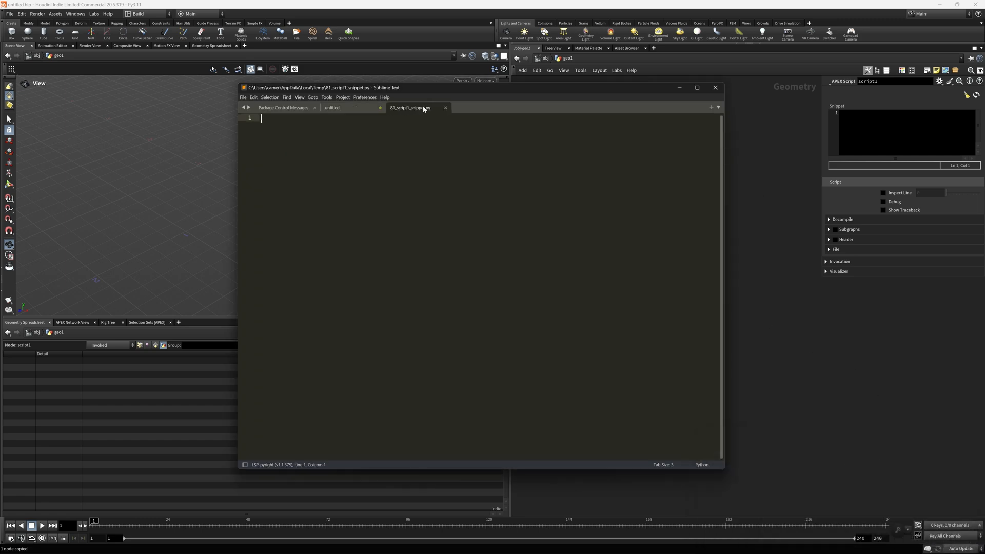
{"action": "mouse_move", "coordinate": [409, 107]}
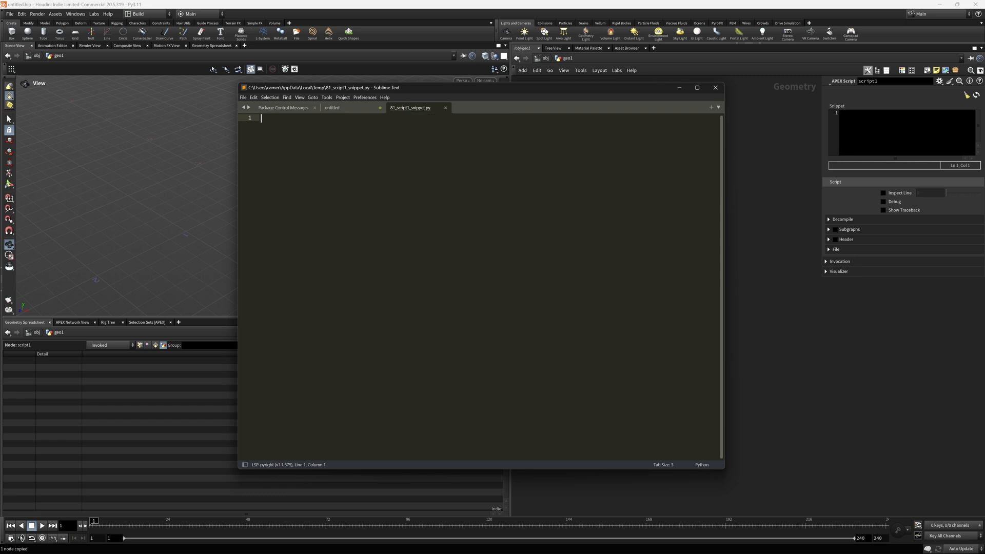
{"action": "mouse_move", "coordinate": [411, 117]}
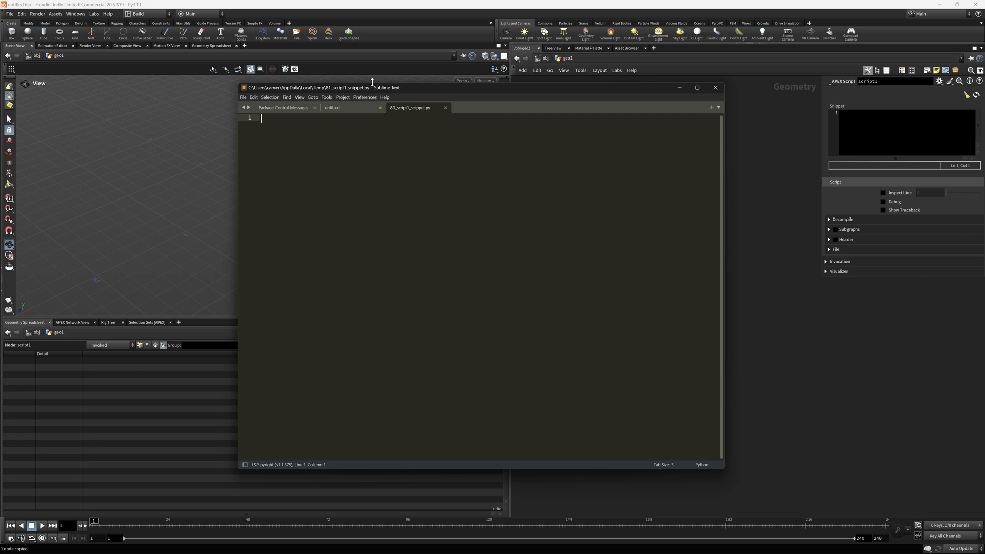
{"action": "type", "text": "asdfasdf"}
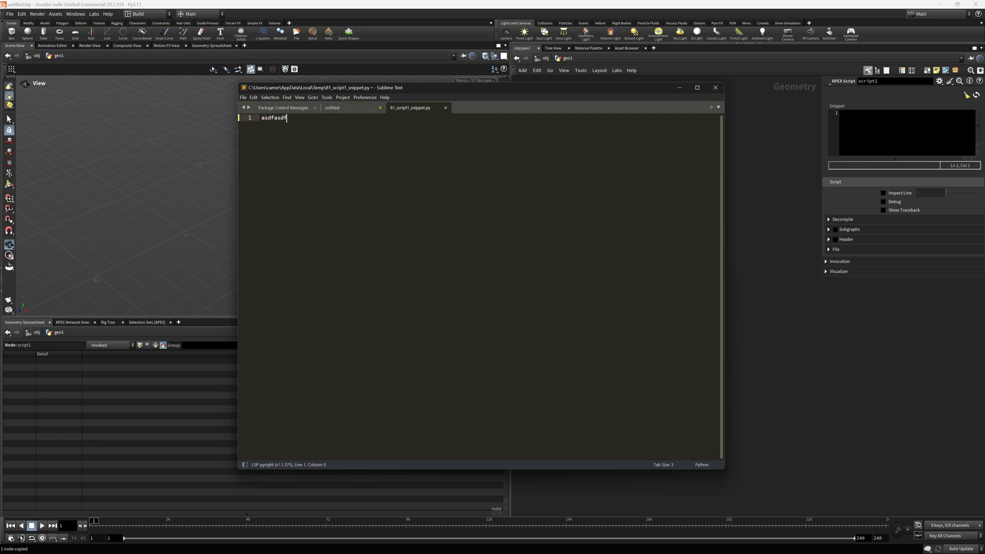
{"action": "key", "text": "ctrl+s"}
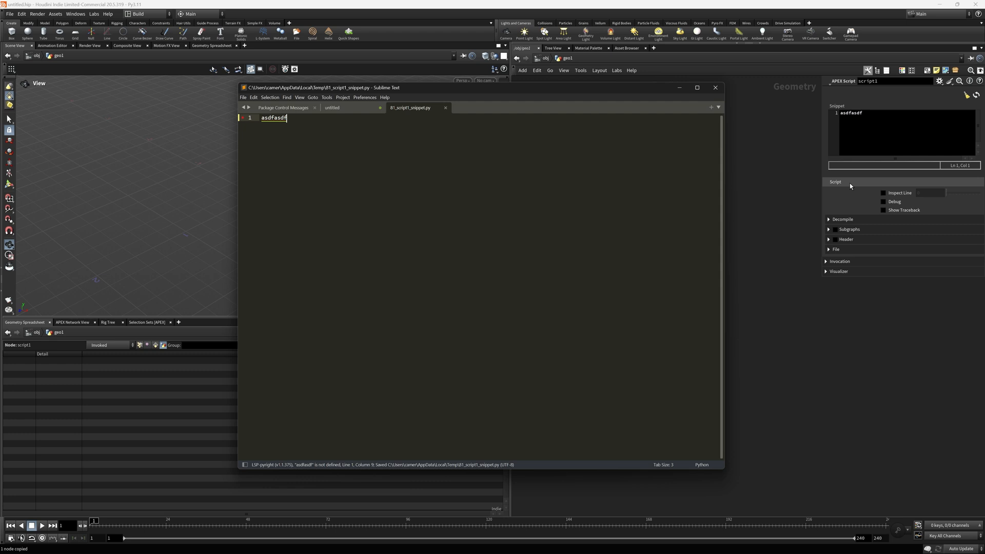
{"action": "mouse_move", "coordinate": [851, 186]}
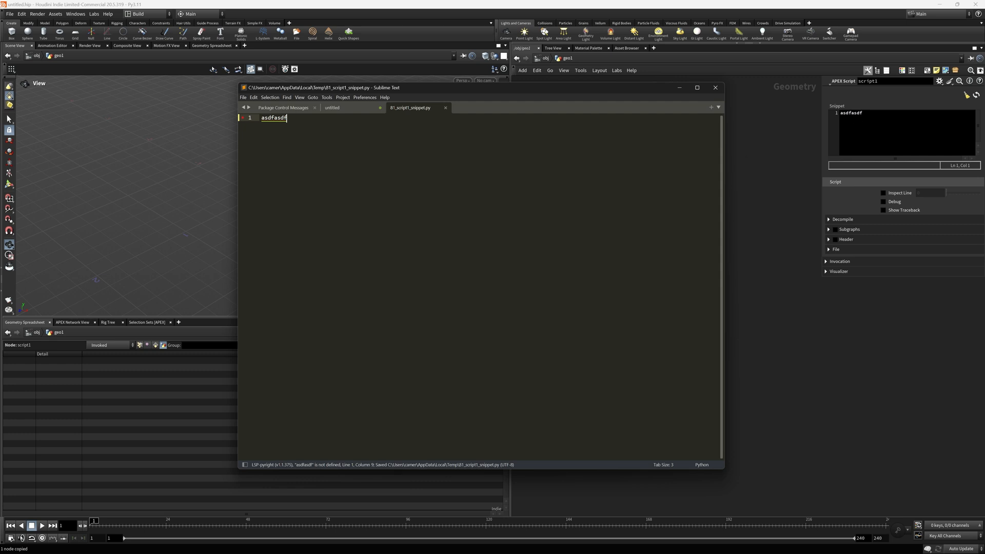
{"action": "key", "text": "ctrl+a"}
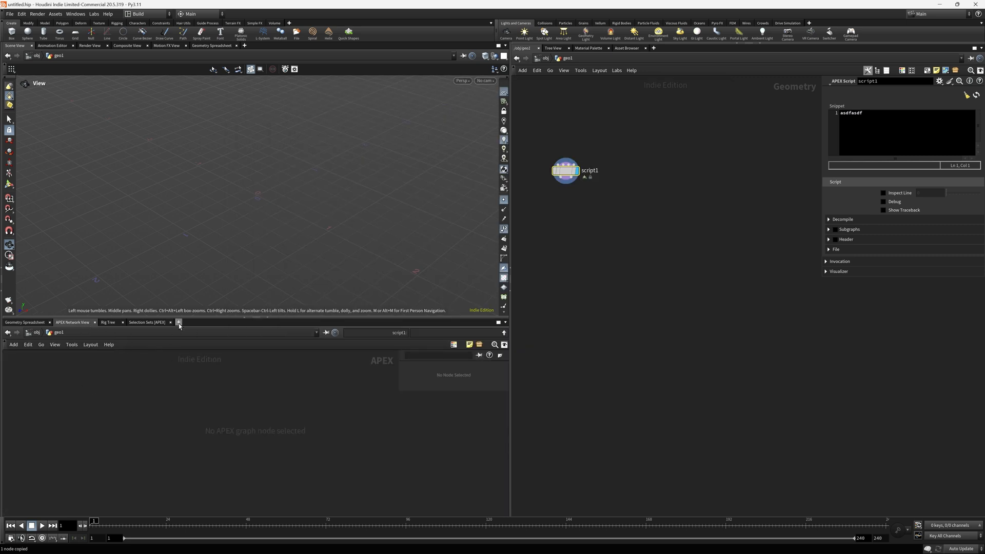
Step: Browse the New Pane Tab Type options beside the APEX network view
{"action": "left_click", "coordinate": [178, 322]}
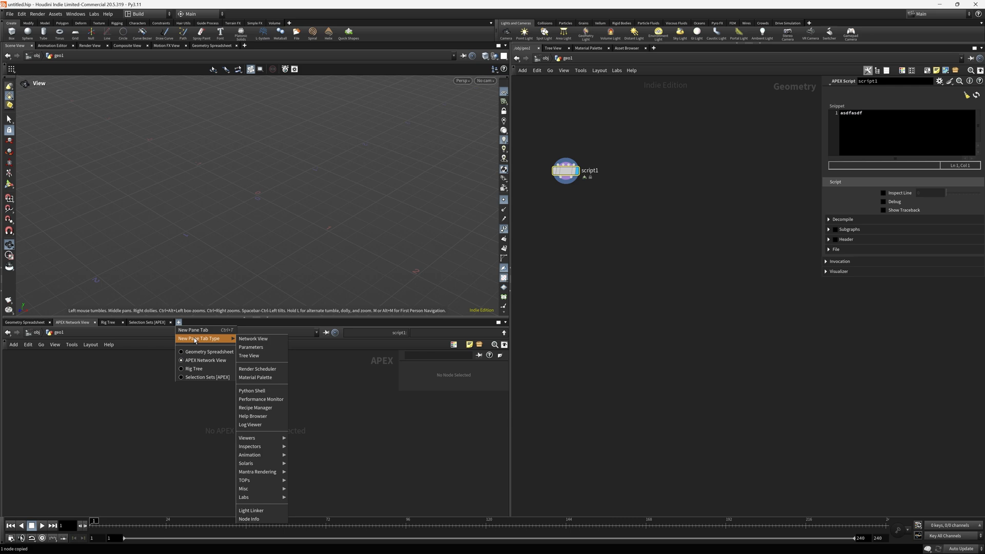
{"action": "mouse_move", "coordinate": [250, 455]}
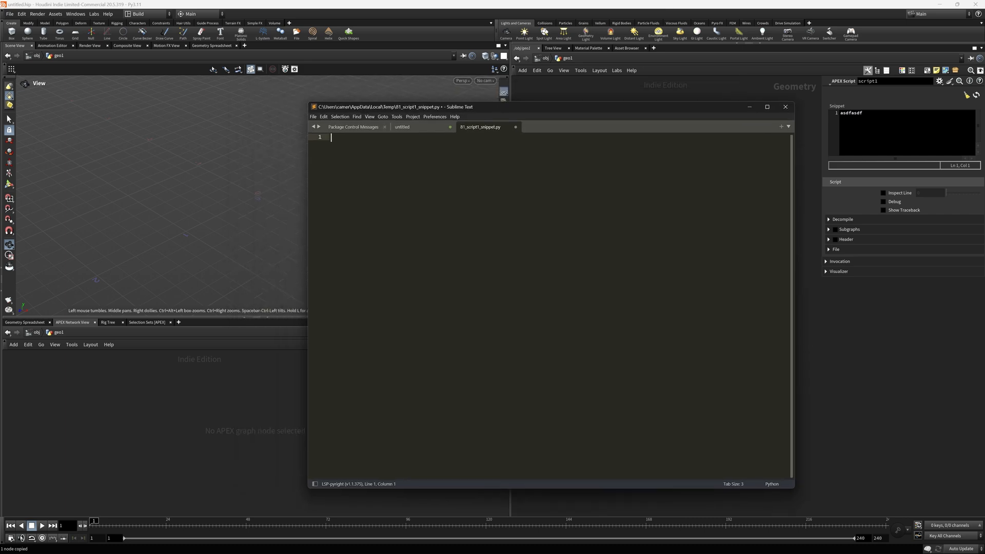
Step: Write a = BindInput('sally') and BindOutput(a) into the snippet file
{"action": "type", "text": "a"}
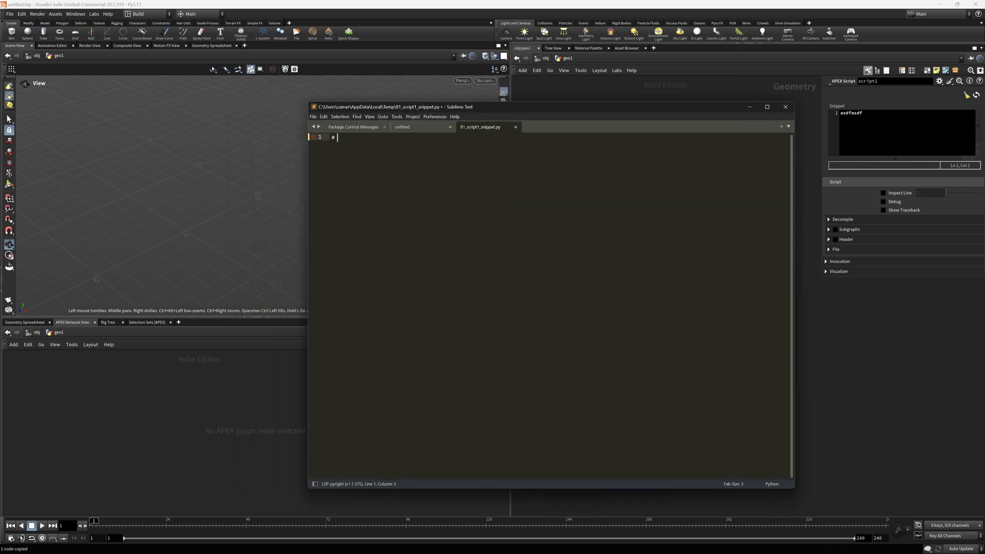
{"action": "type", "text": "= BindInput("}
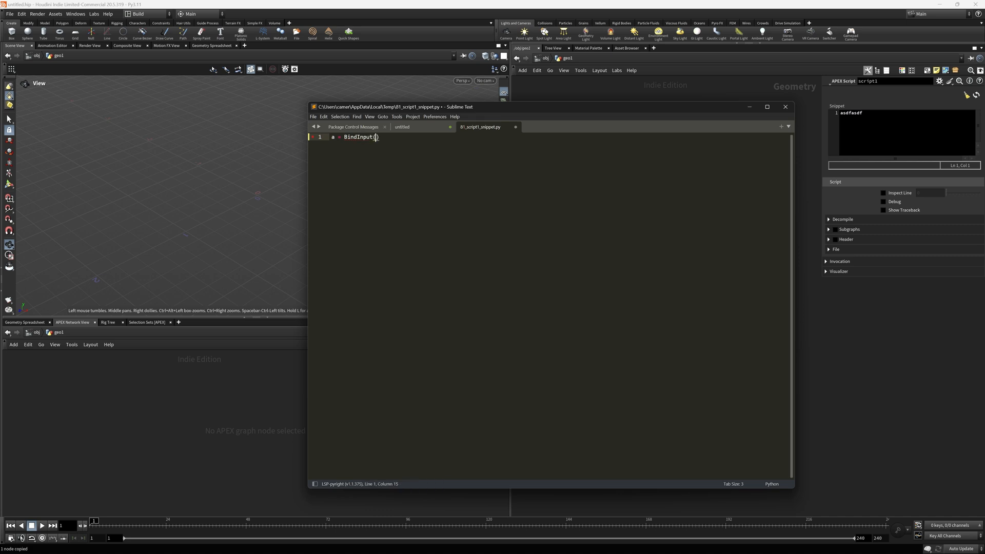
{"action": "type", "text": "'"}
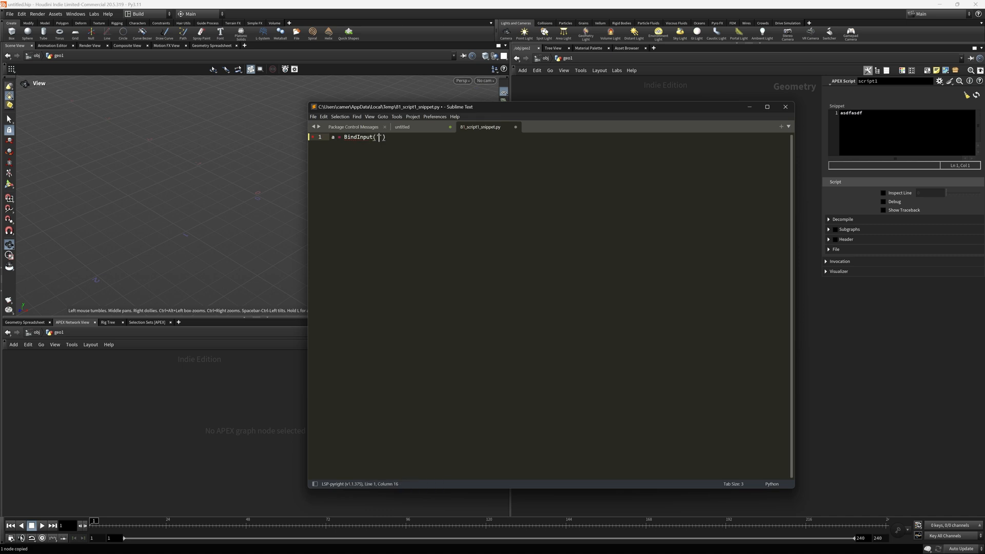
{"action": "type", "text": "sally"}
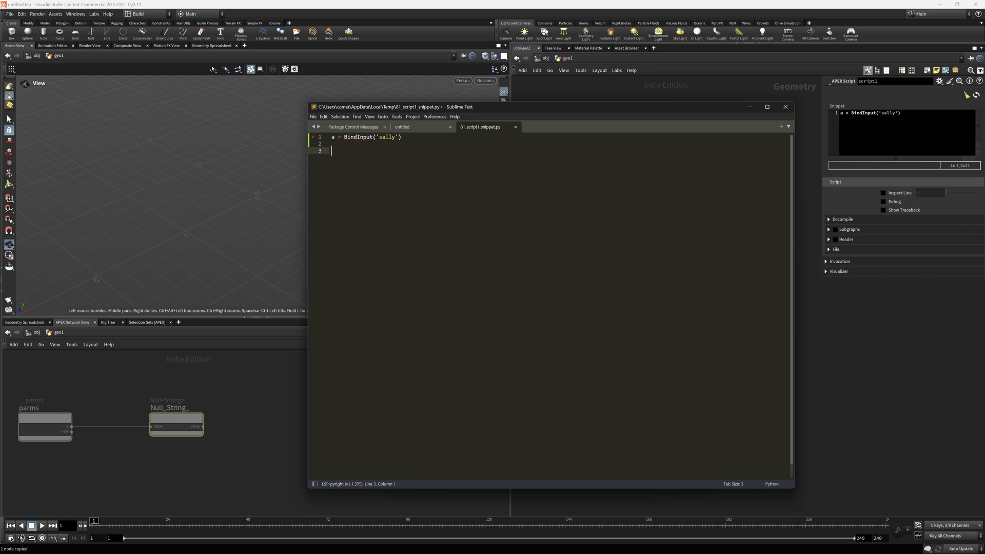
{"action": "type", "text": "B"}
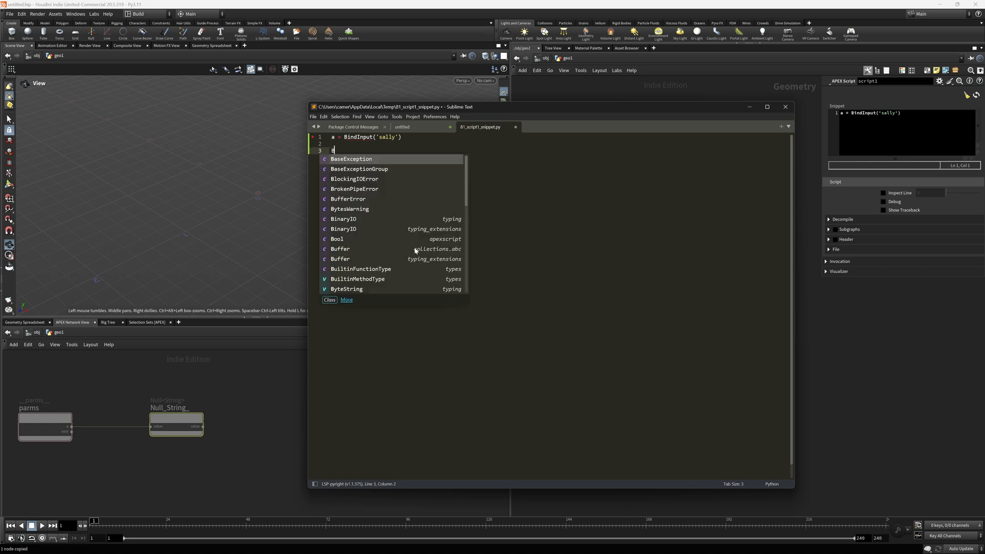
{"action": "type", "text": "indOutput"}
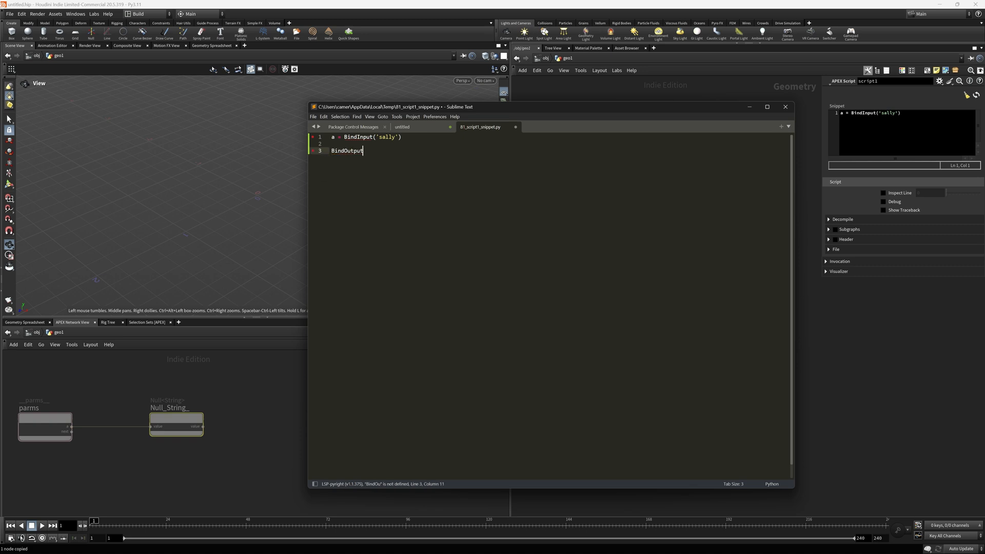
{"action": "type", "text": "(a)"}
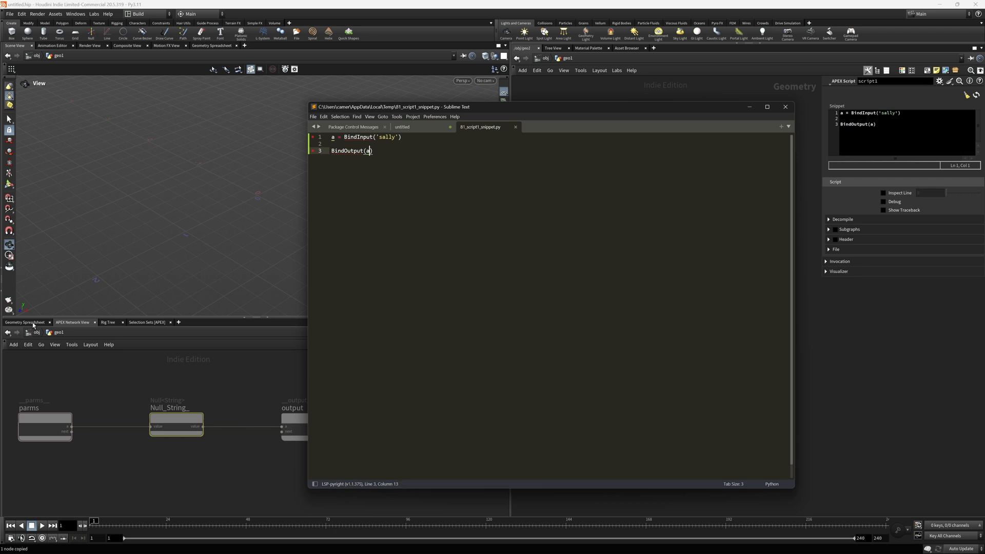
{"action": "mouse_move", "coordinate": [30, 322]}
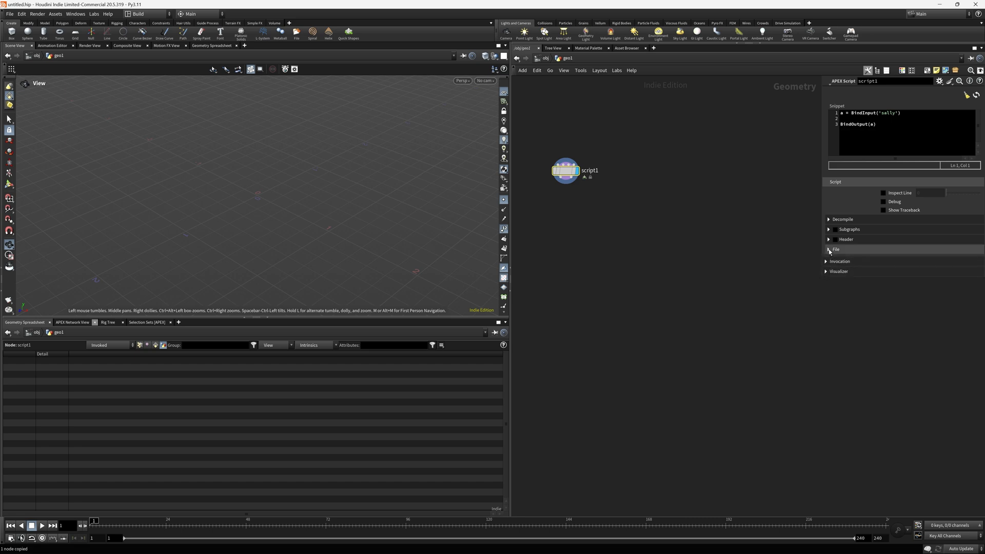
Step: Expand Invocation, set parameter a from sally to Bob, and switch to the external editor
{"action": "left_click", "coordinate": [840, 260]}
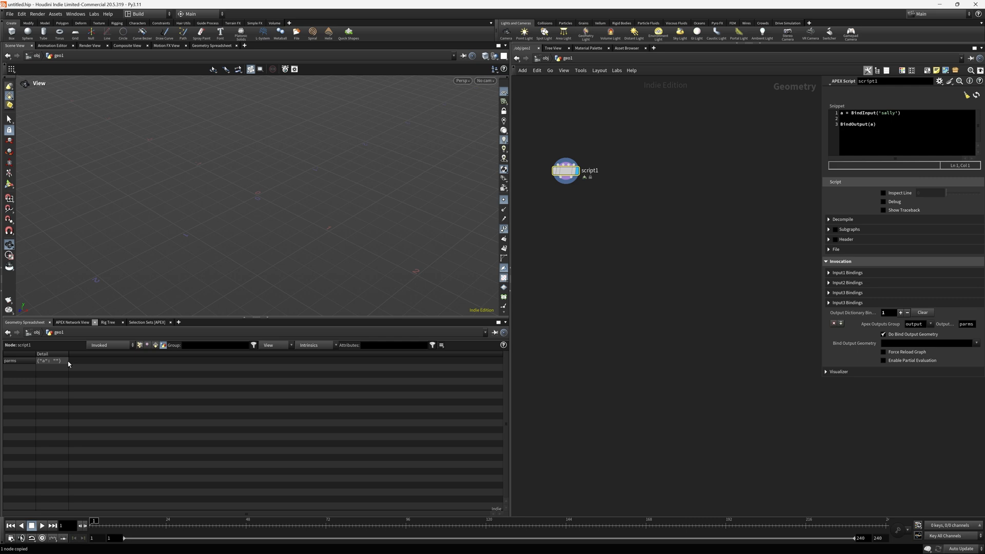
{"action": "mouse_move", "coordinate": [186, 326]}
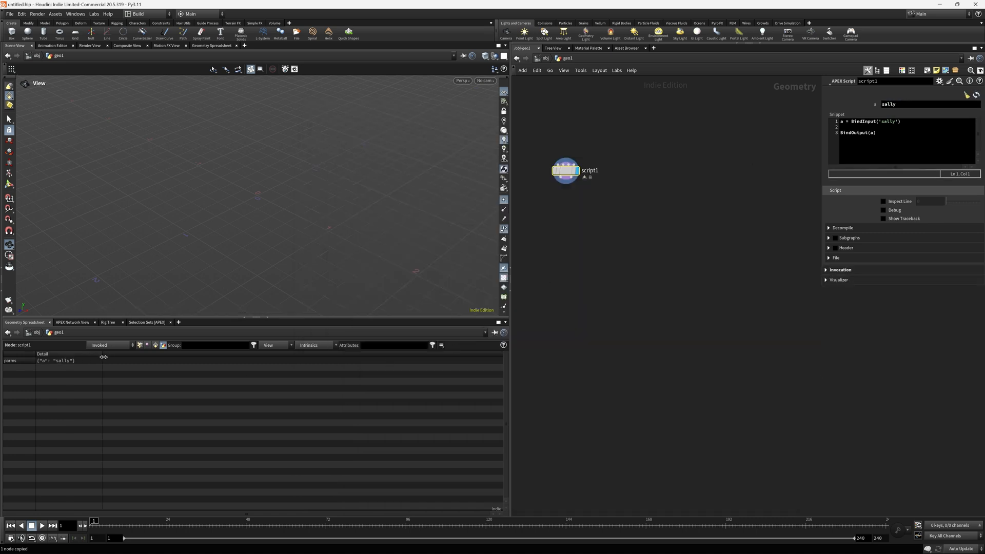
{"action": "double_click", "coordinate": [890, 121]}
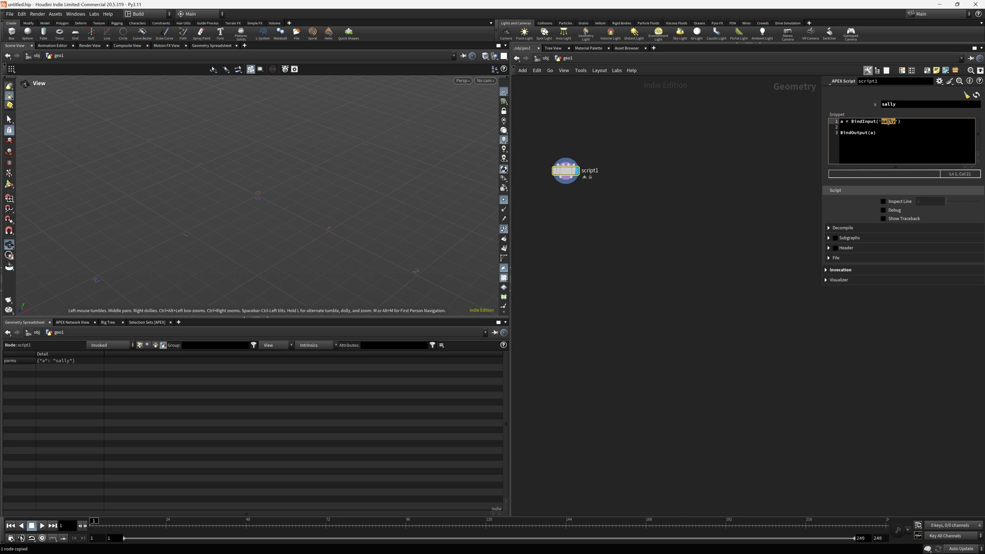
{"action": "double_click", "coordinate": [888, 104]}
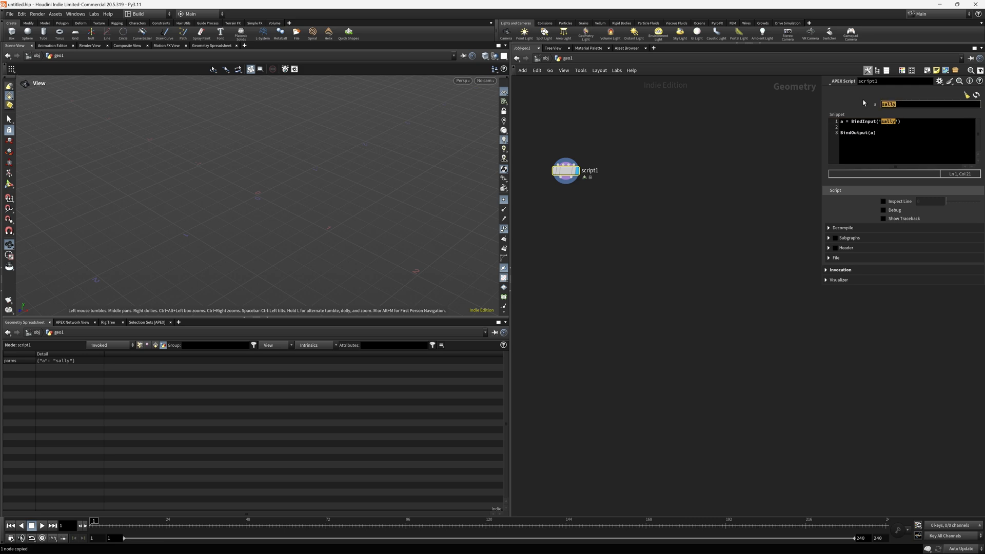
{"action": "type", "text": "Bob"}
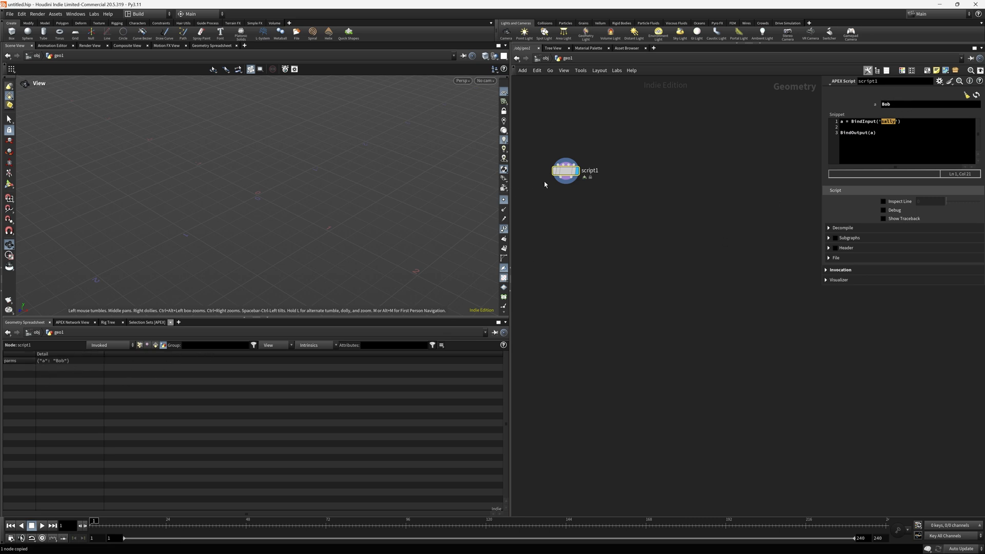
{"action": "key", "text": "alt+tab"}
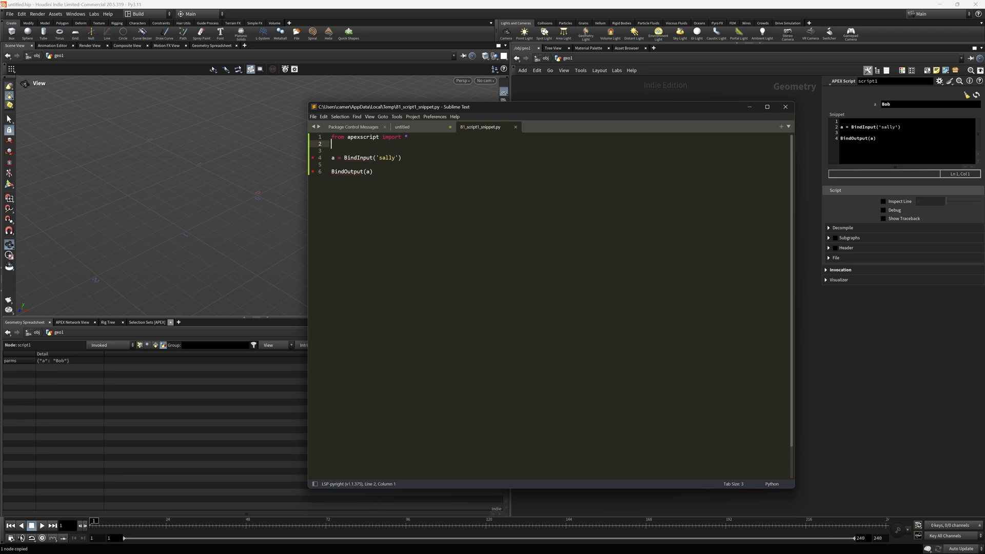
Step: Open Sublime Text's File menu
{"action": "left_click", "coordinate": [333, 165]}
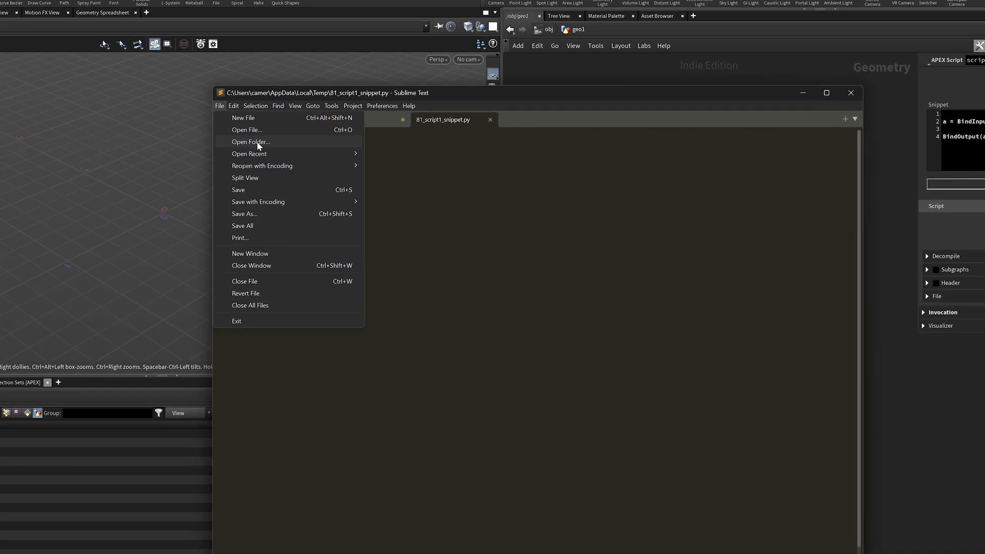
Step: Open the %temp folder in Sublime Text
{"action": "left_click", "coordinate": [251, 142]}
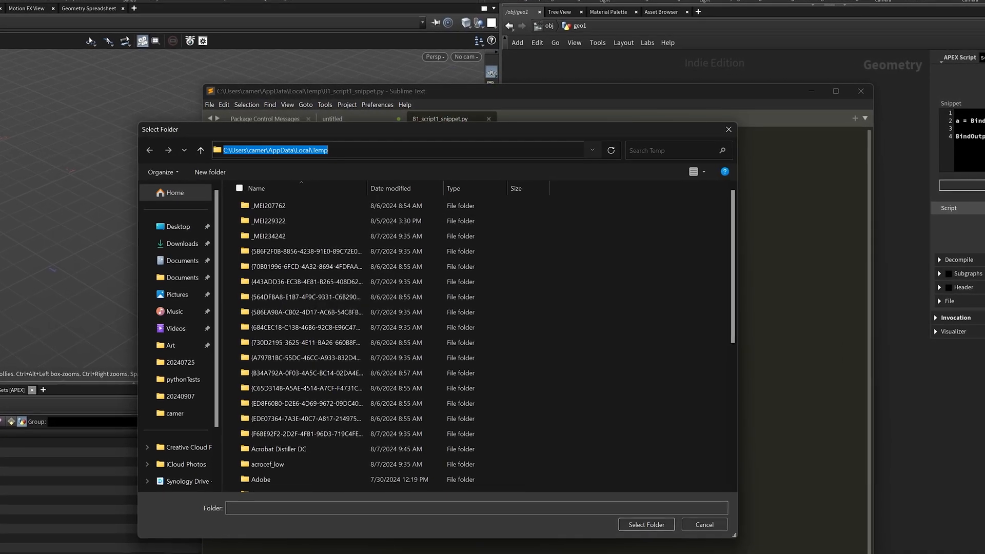
{"action": "type", "text": "%temp"}
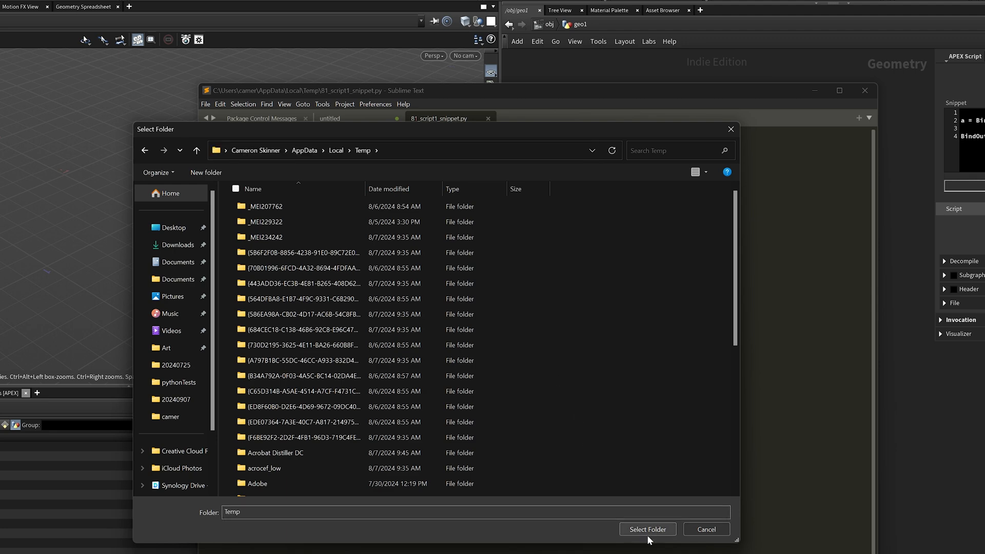
{"action": "left_click", "coordinate": [647, 529]}
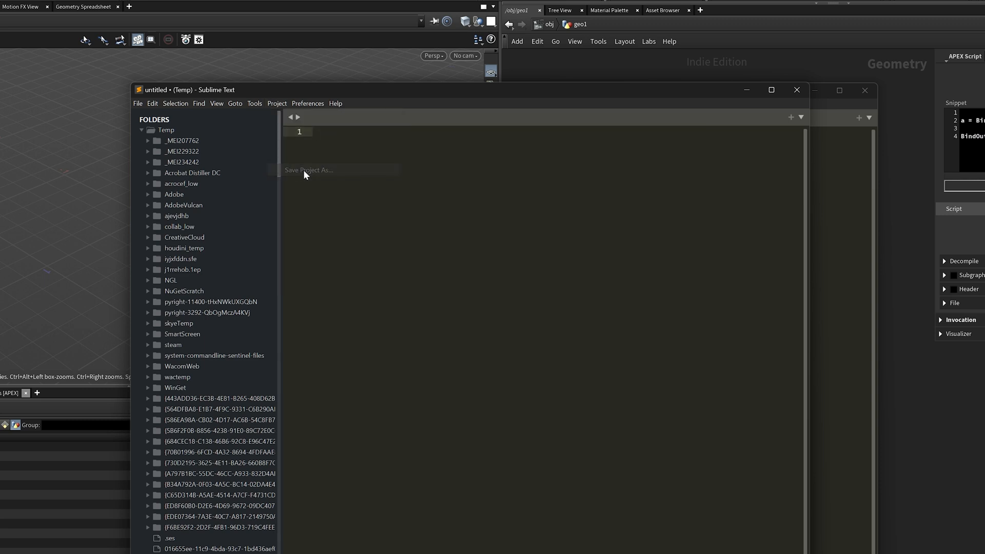
Step: Save the folder as project 'bob', replacing the existing project file
{"action": "left_click", "coordinate": [308, 170]}
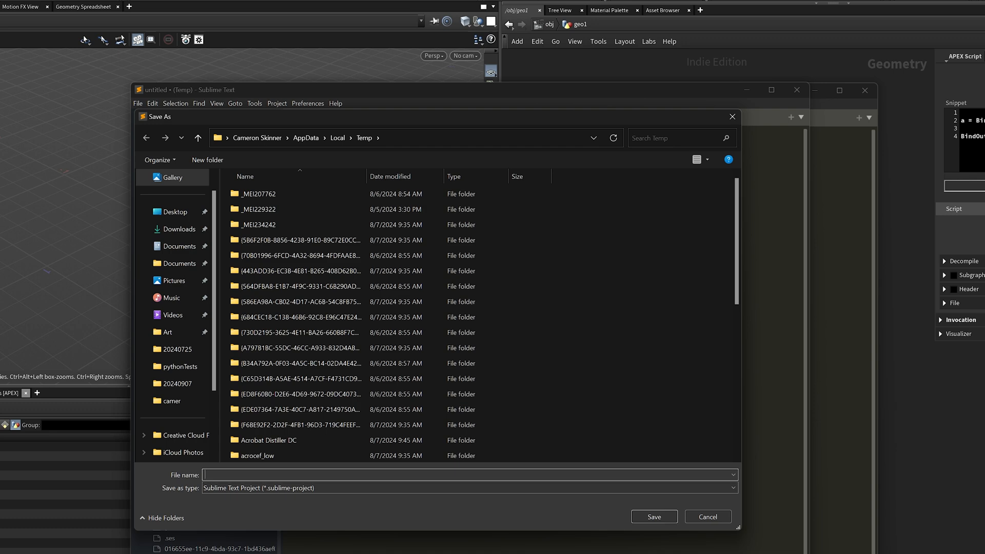
{"action": "left_click", "coordinate": [653, 516]}
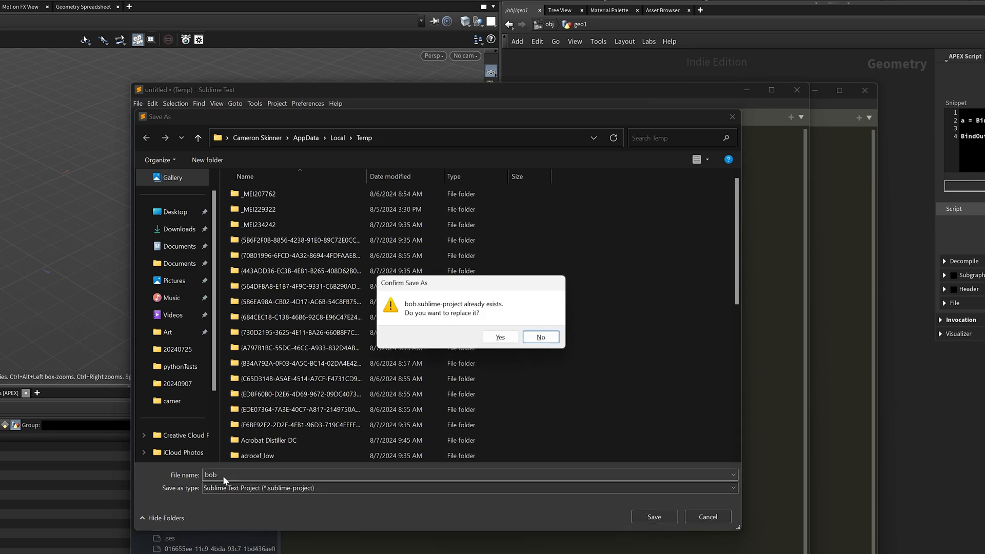
{"action": "left_click", "coordinate": [499, 337]}
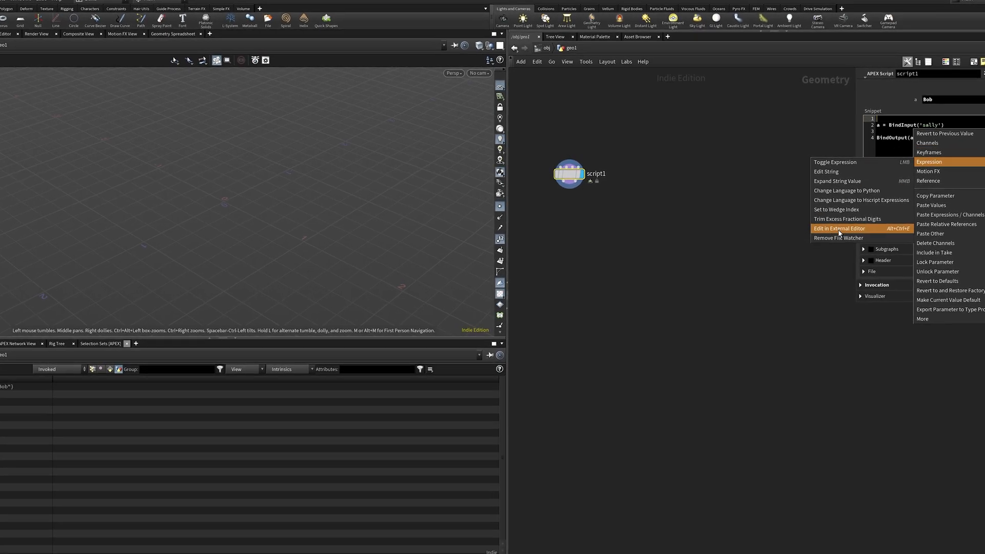
Step: Reopen the snippet externally, disable the LSP language server for the project, and open a new window
{"action": "left_click", "coordinate": [839, 228]}
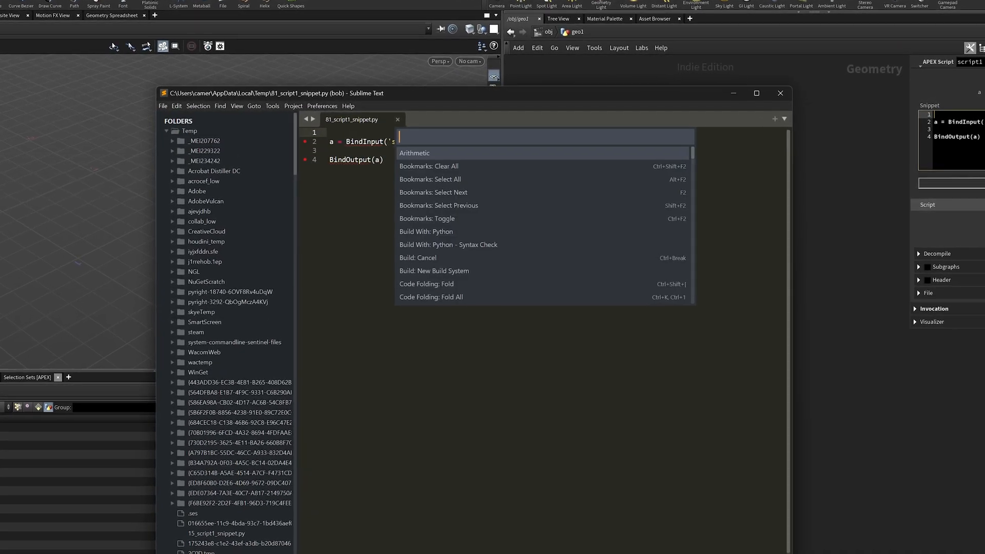
{"action": "type", "text": "LSP"}
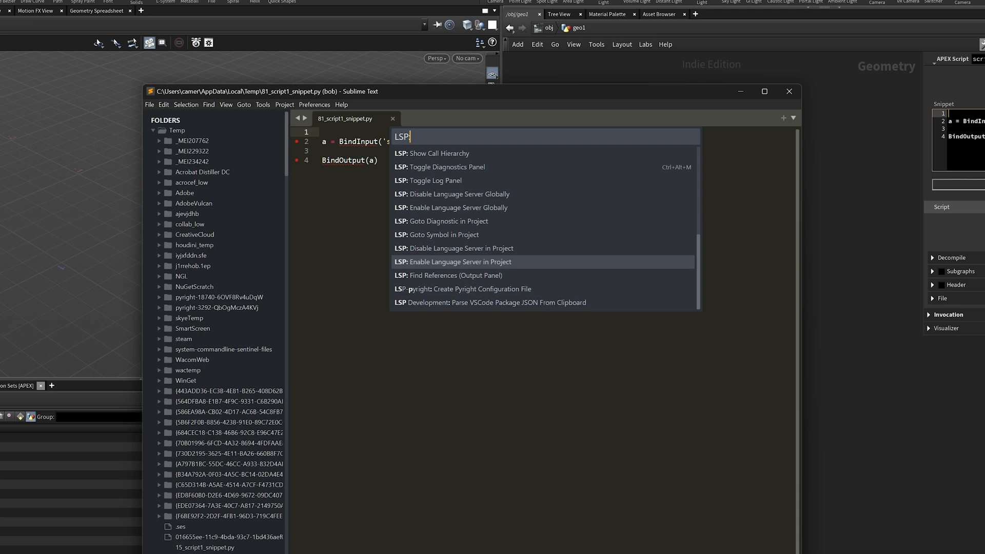
{"action": "type", "text": "dis"}
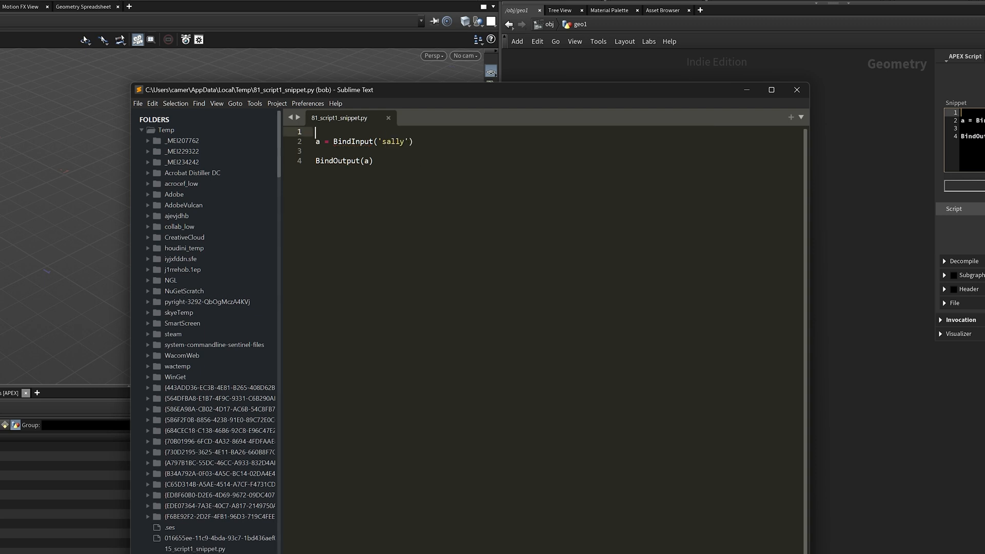
{"action": "left_click", "coordinate": [344, 161]}
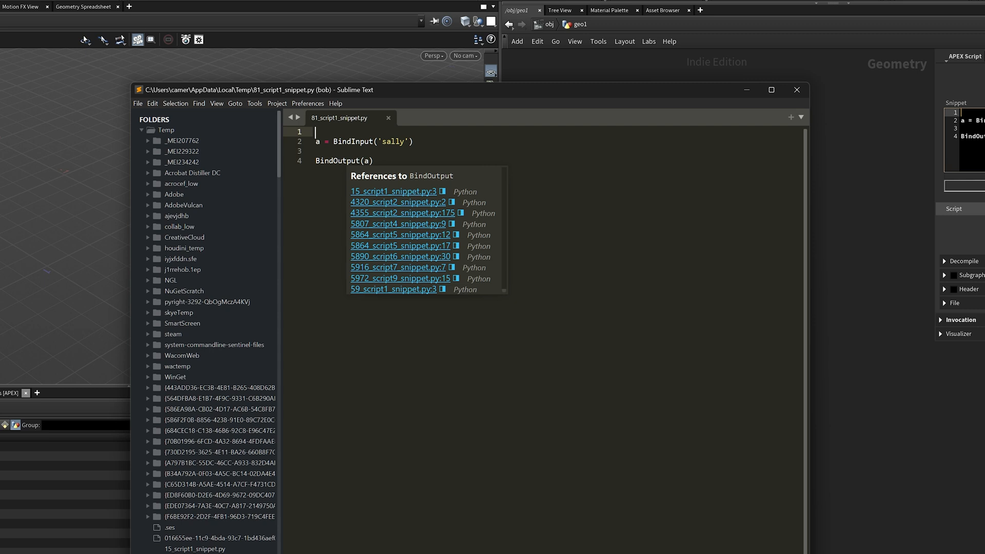
{"action": "left_click", "coordinate": [372, 161]}
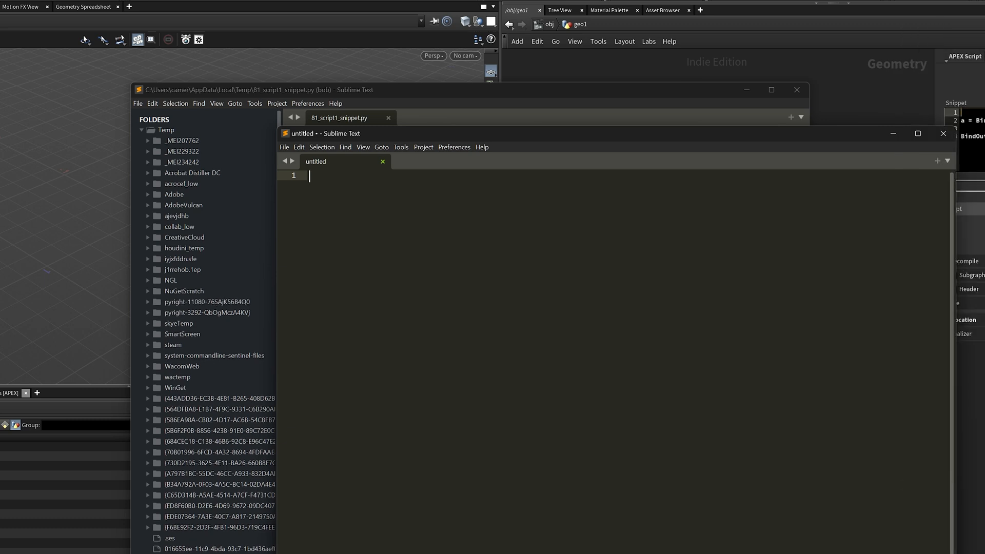
Step: Type 'from apexscript import *' and 'graph = ApexGraphHandle()' using autocomplete
{"action": "type", "text": "akdjfalk;sjd"}
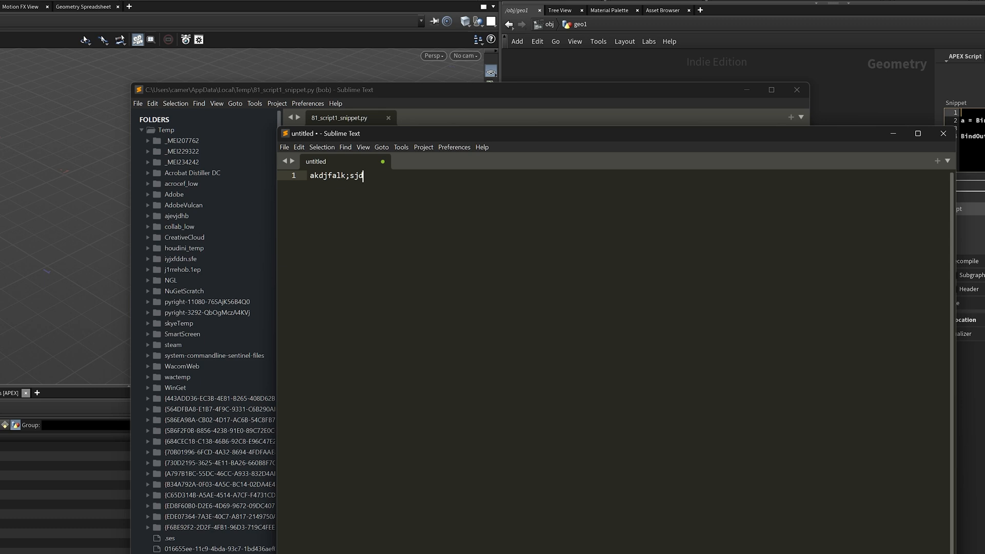
{"action": "type", "text": "f"}
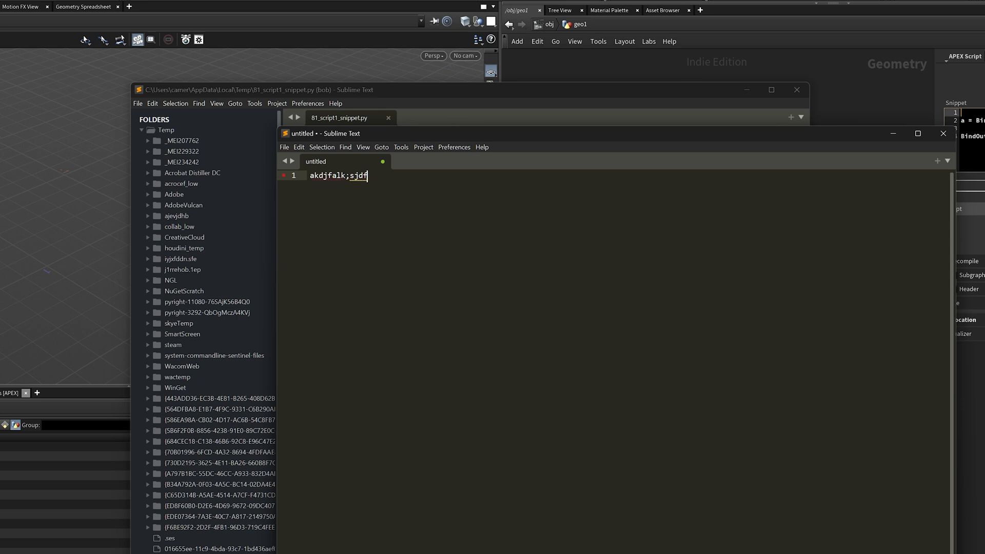
{"action": "mouse_move", "coordinate": [360, 175]}
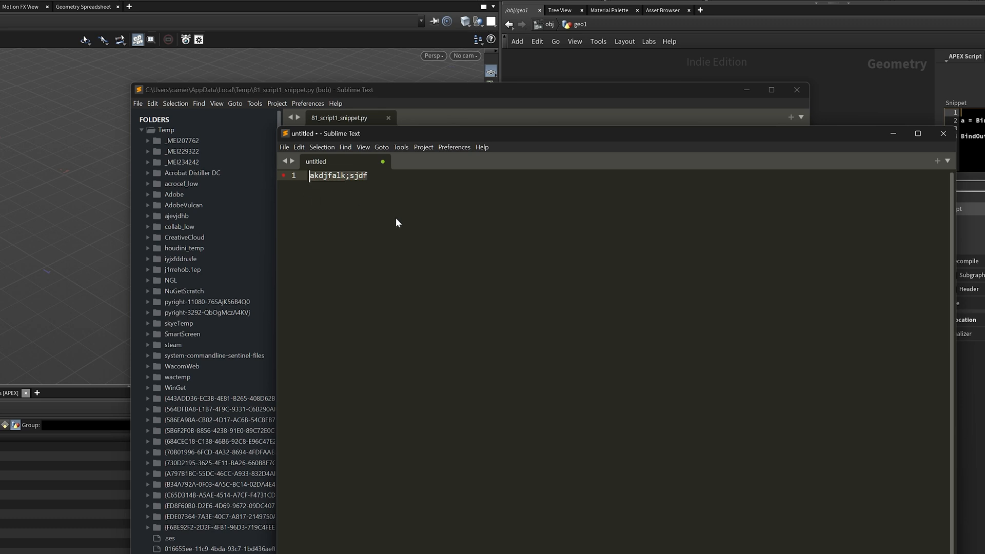
{"action": "type", "text": "from ape"}
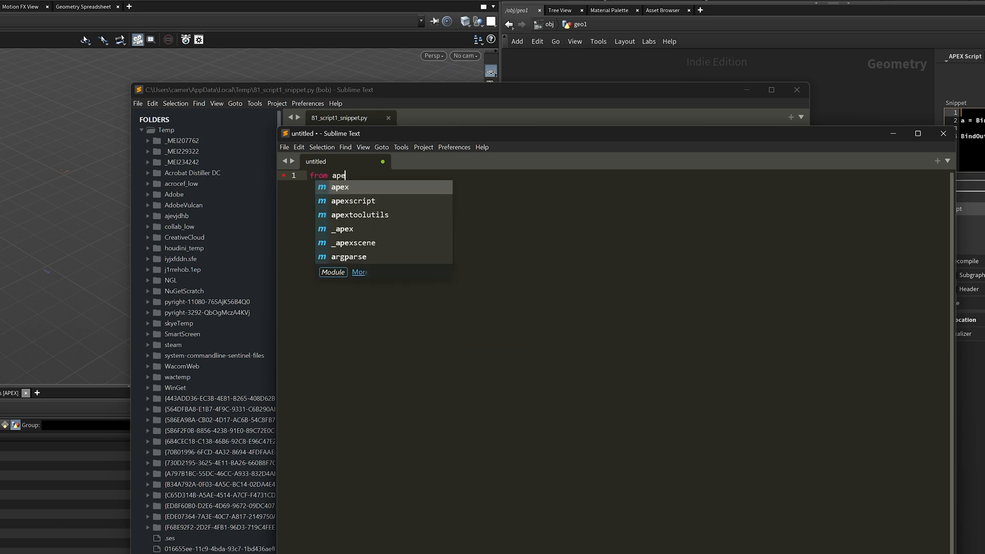
{"action": "type", "text": "script import *"}
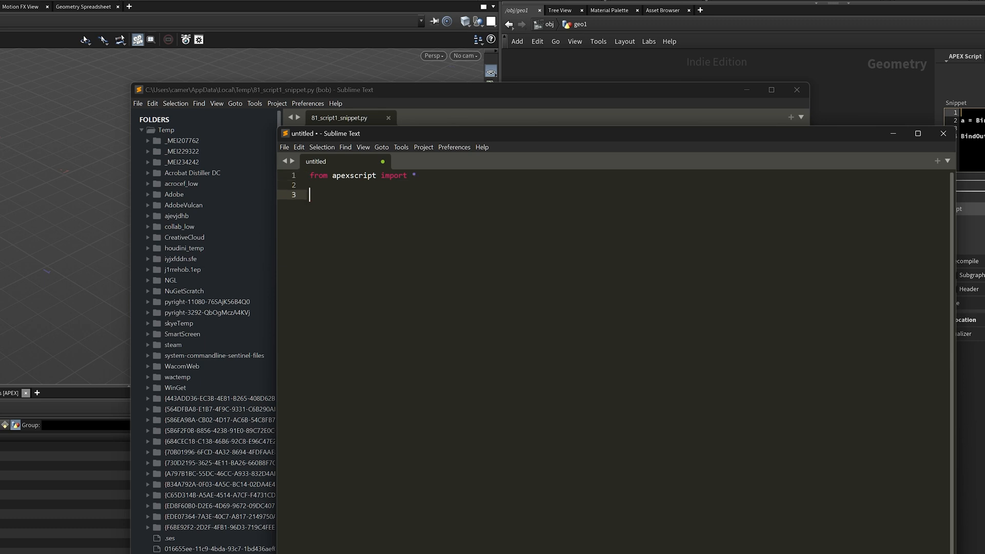
{"action": "type", "text": "graph = A"}
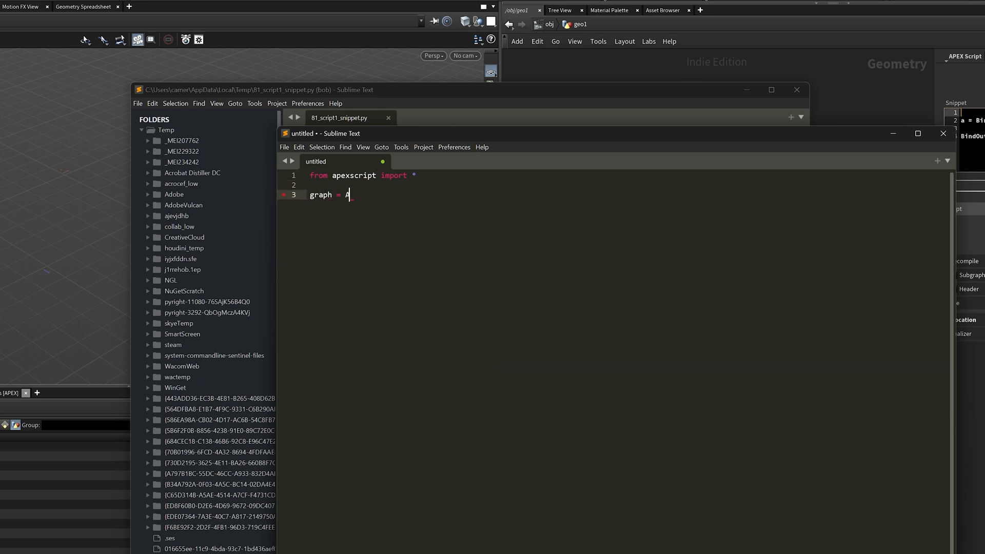
{"action": "type", "text": "pexGraphHandle"}
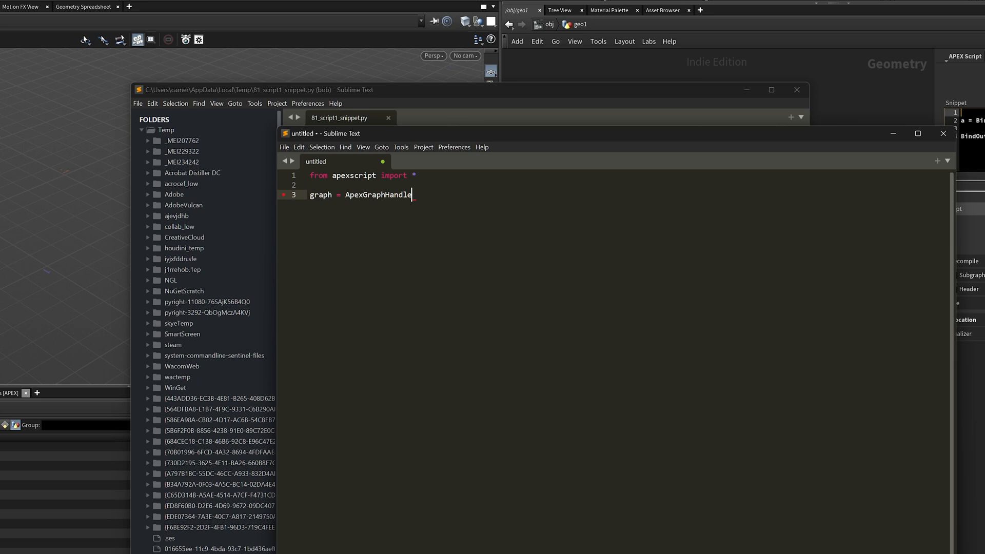
{"action": "type", "text": "()"}
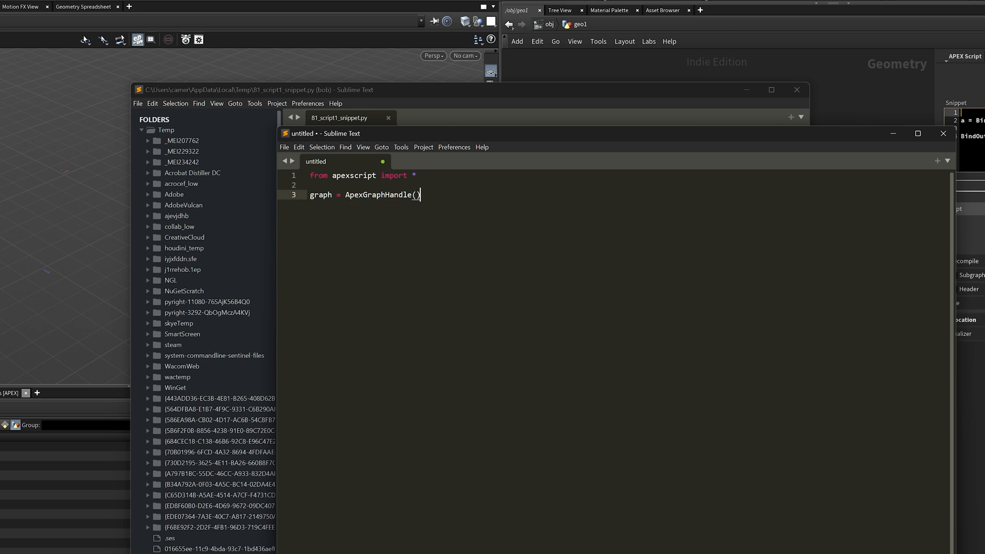